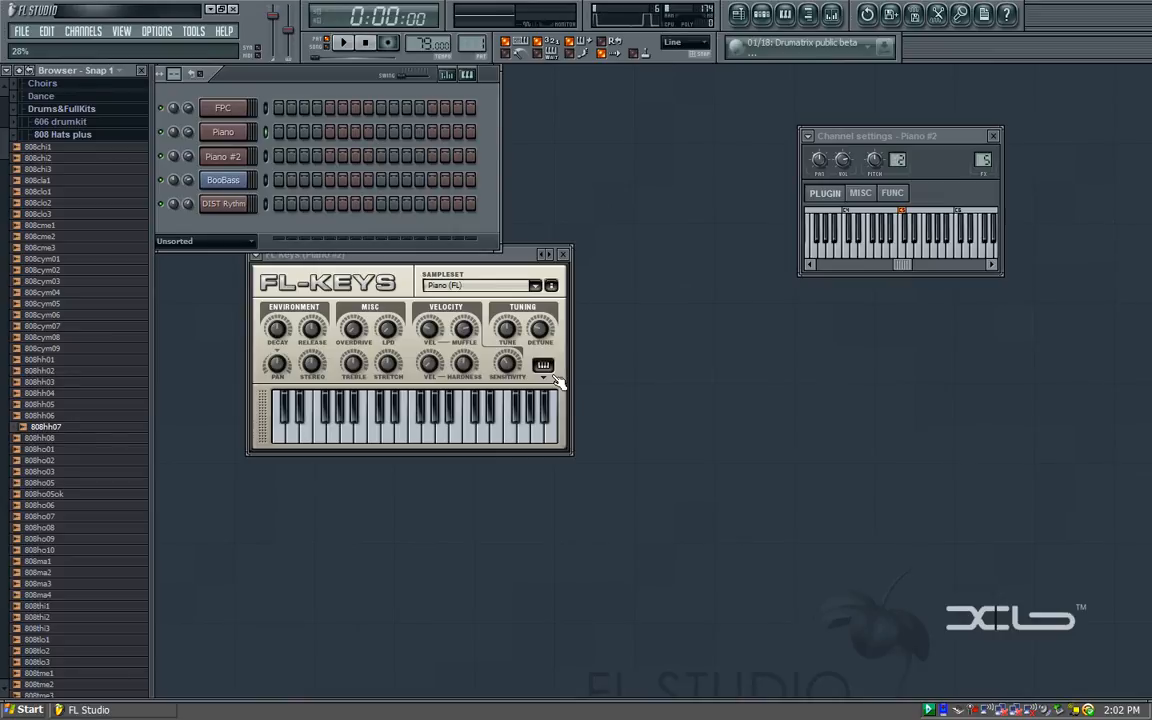
Step: Open the Piano channel's piano roll from the Channel rack
right_click(222, 132)
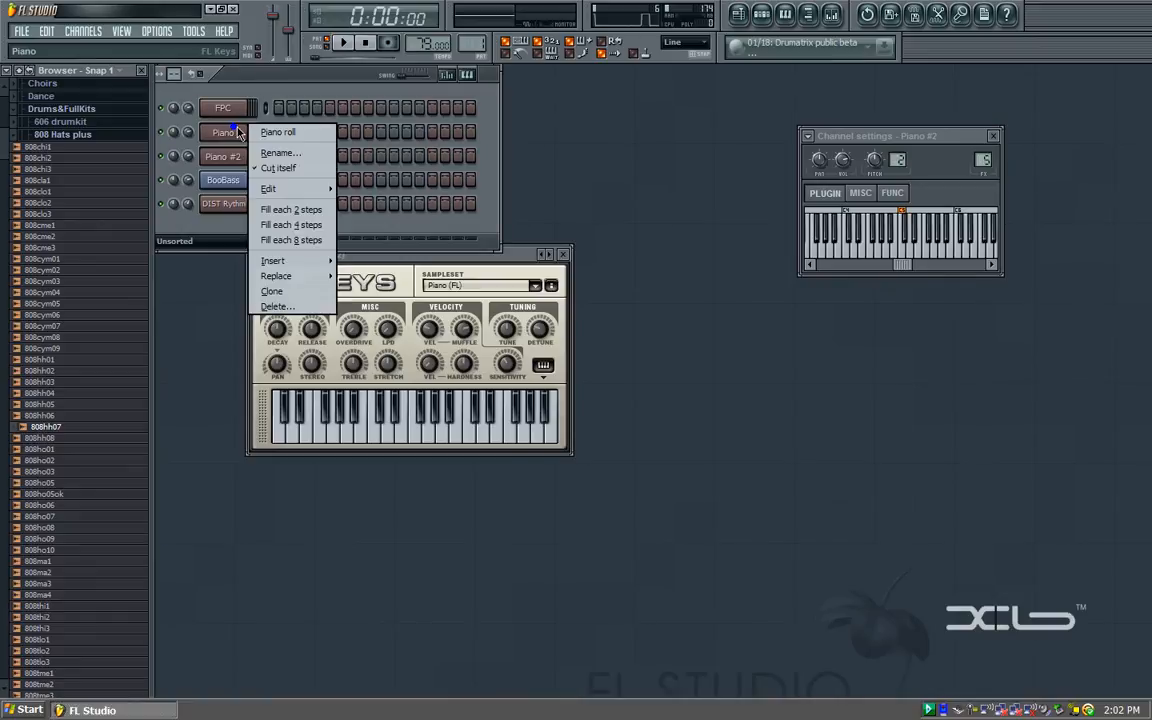
left_click(278, 132)
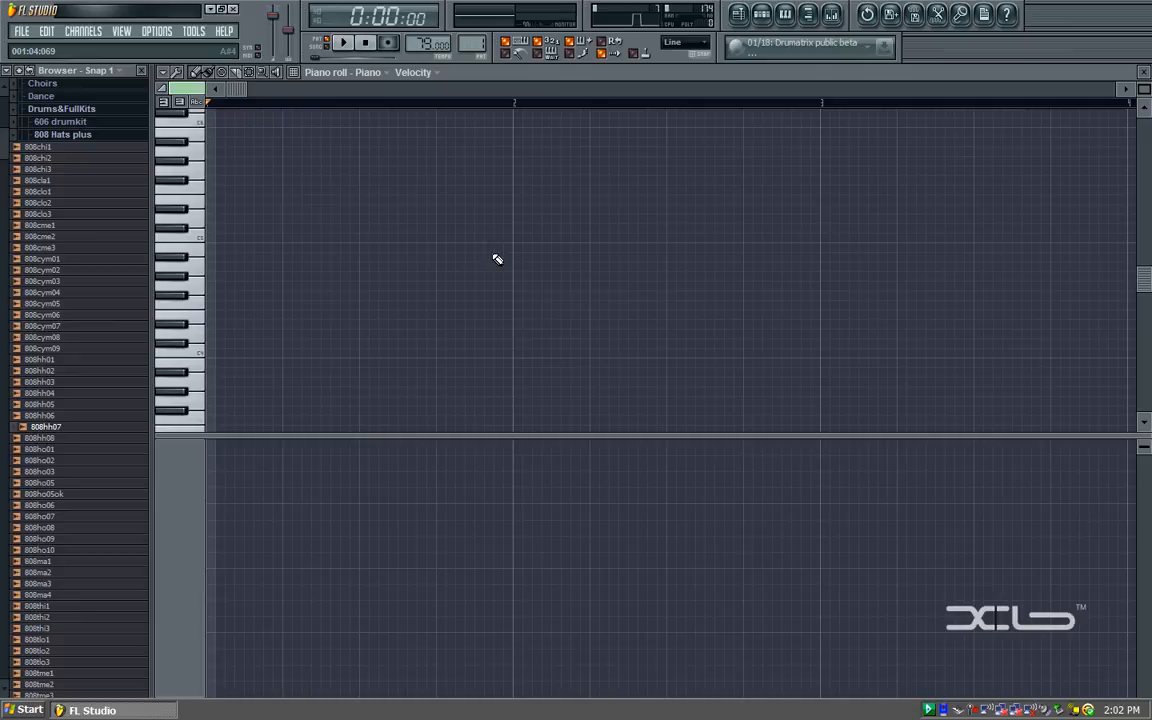
mouse_move(280, 198)
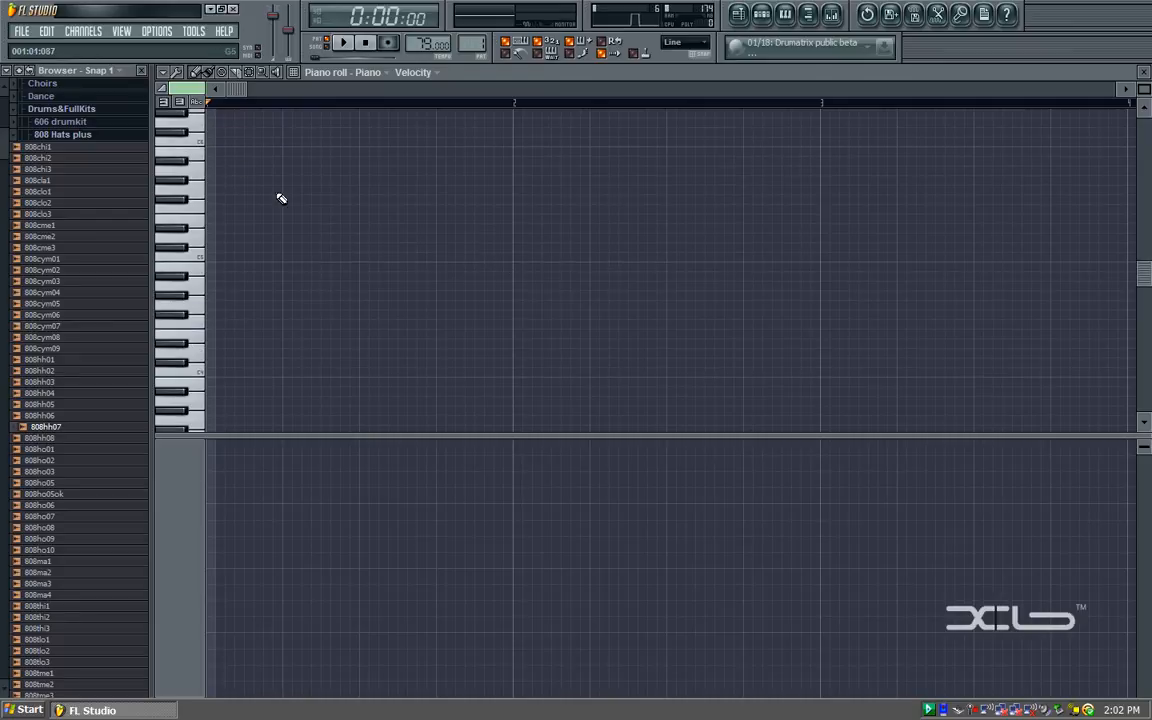
mouse_move(162, 138)
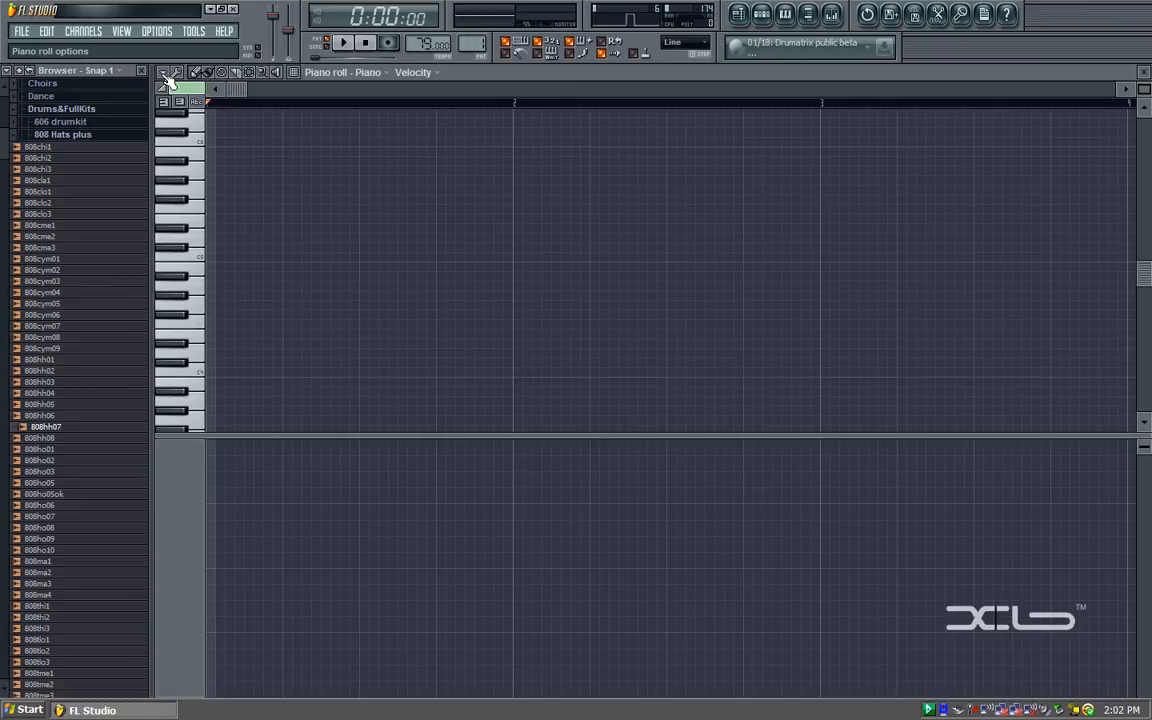
left_click(168, 80)
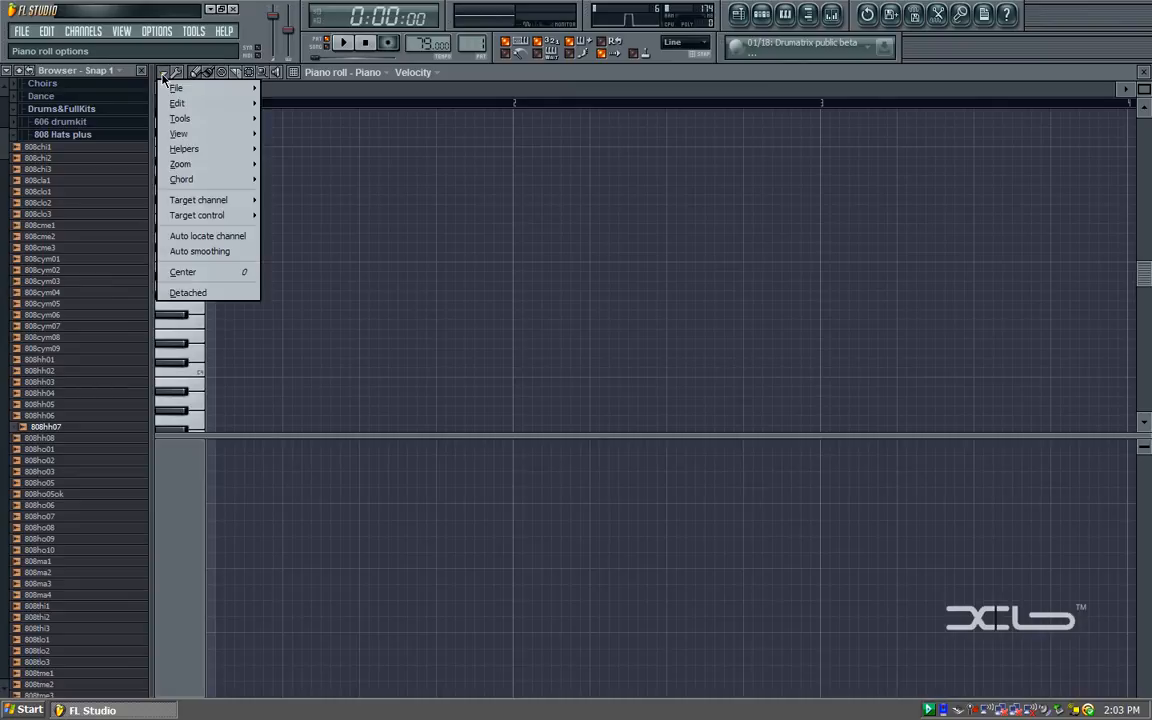
mouse_move(180, 164)
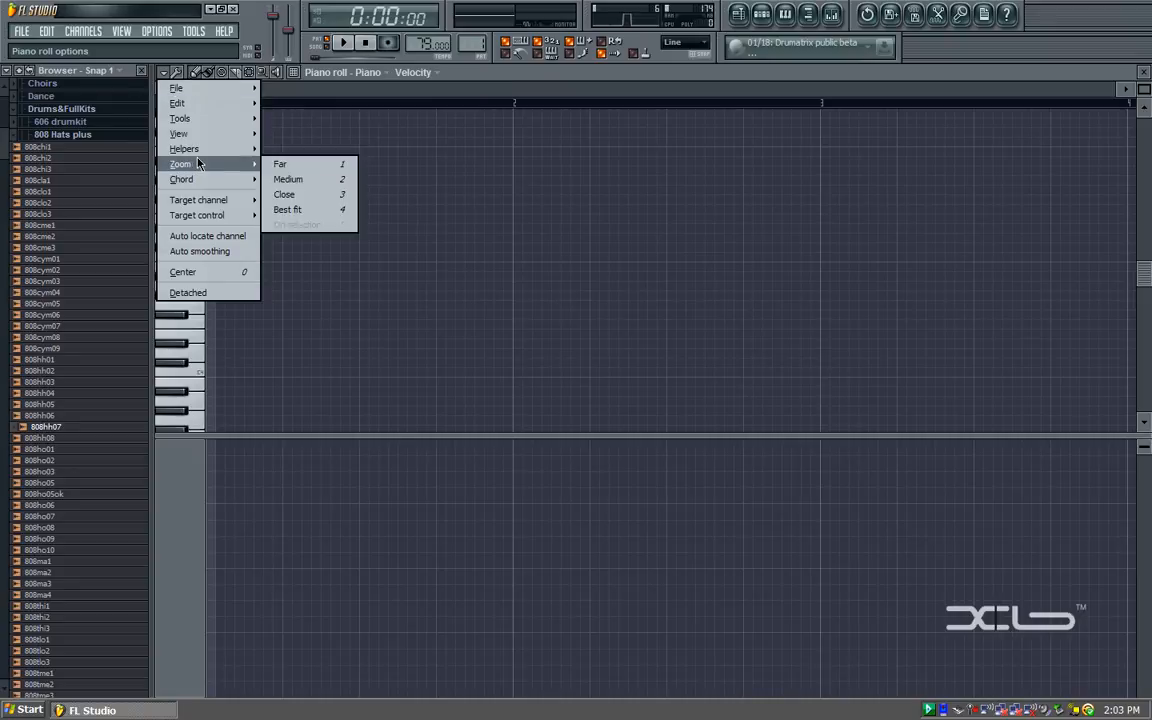
mouse_move(184, 148)
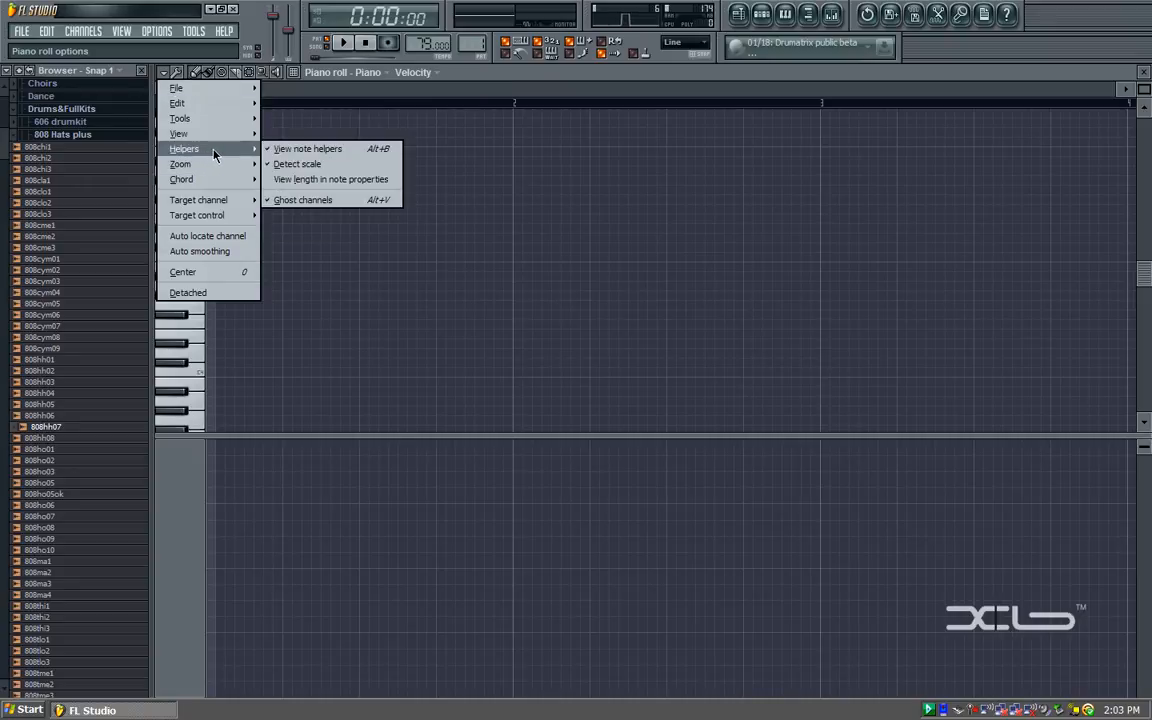
mouse_move(296, 164)
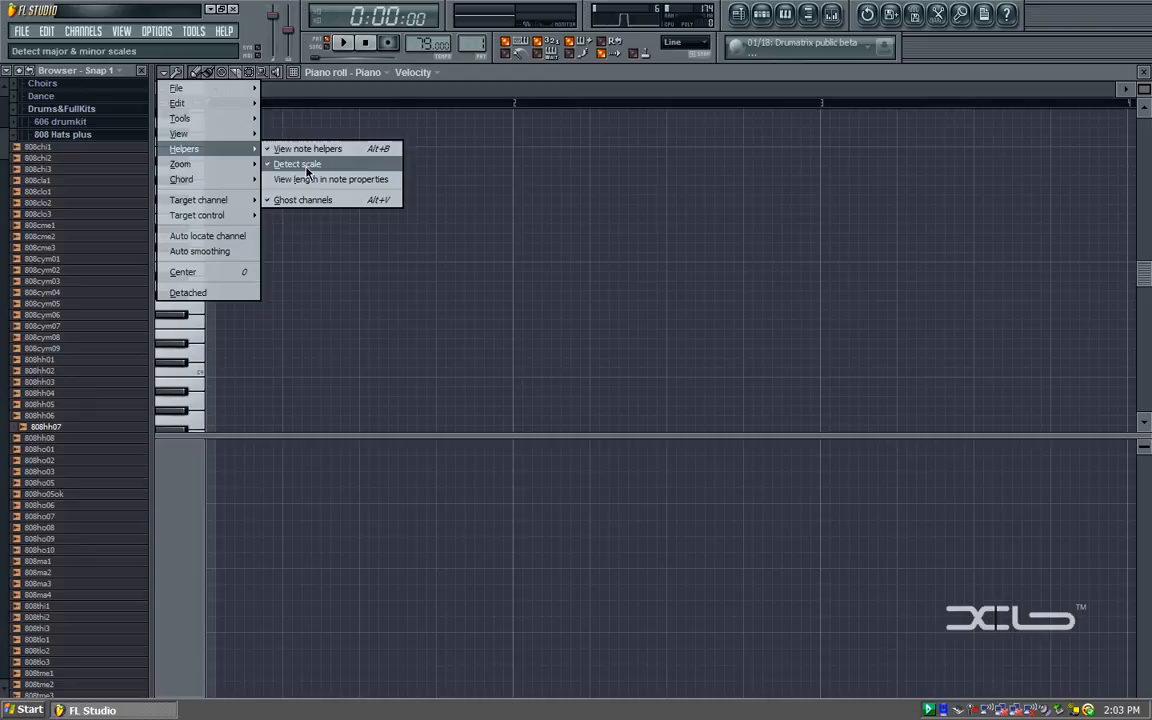
mouse_move(308, 148)
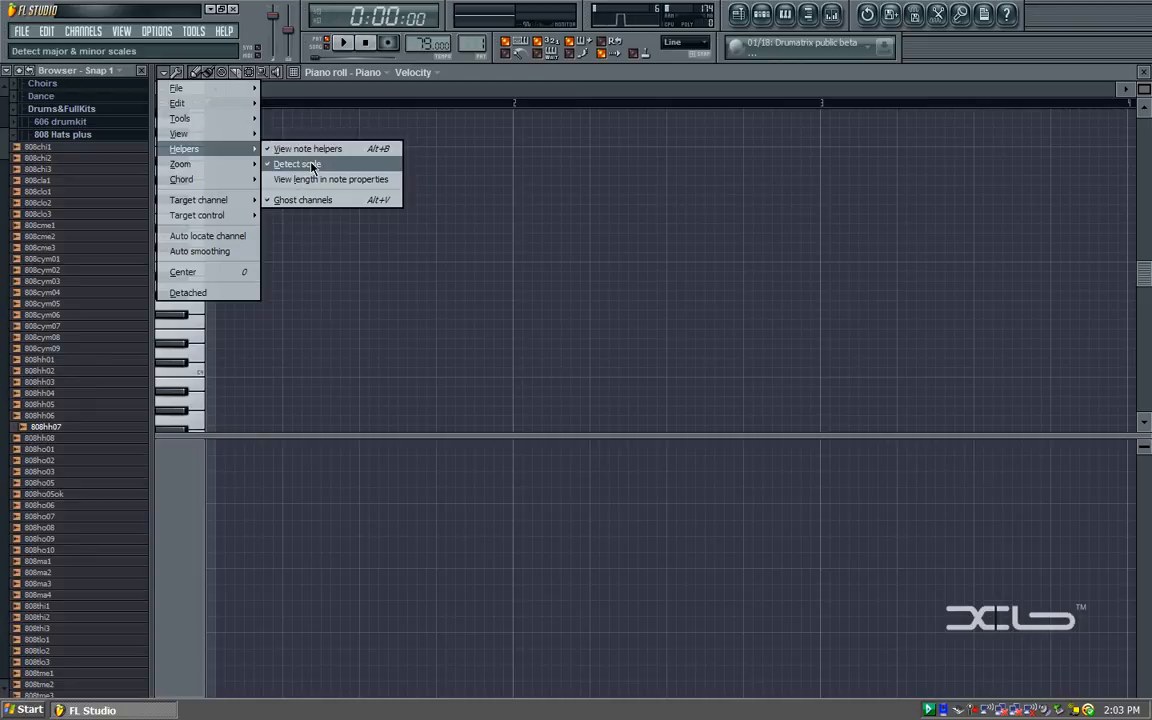
mouse_move(490, 128)
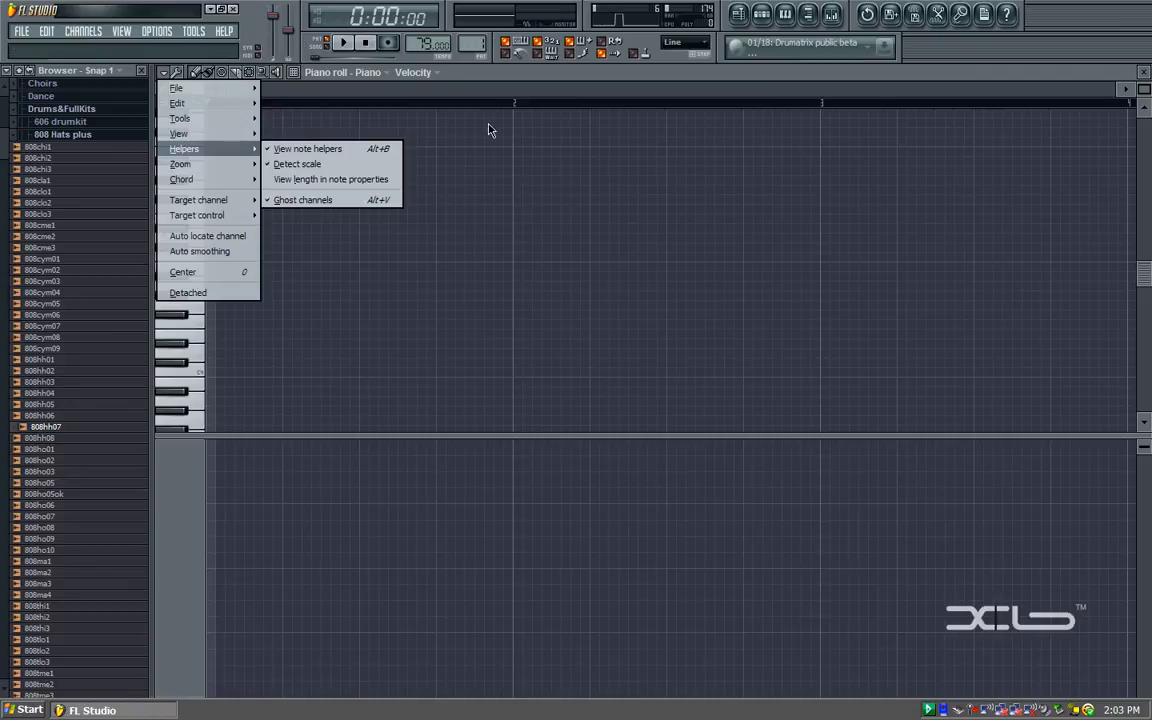
left_click(490, 420)
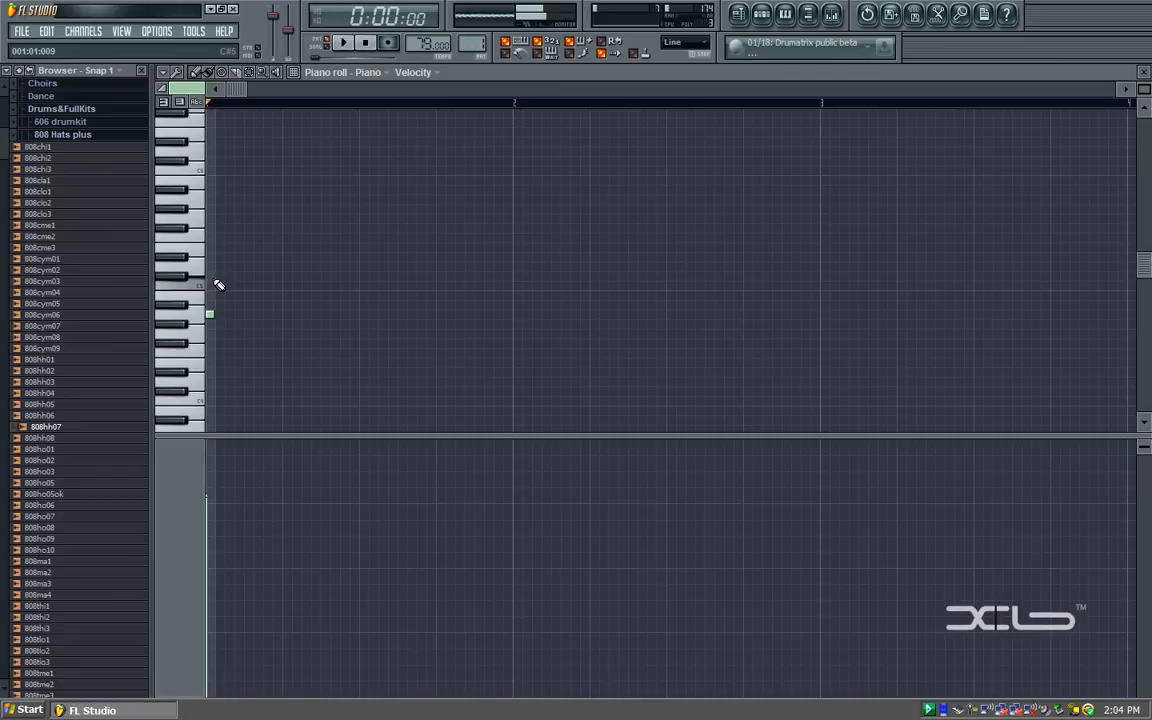
Step: Finish the first chord and draw the three notes of the second chord
left_click(210, 248)
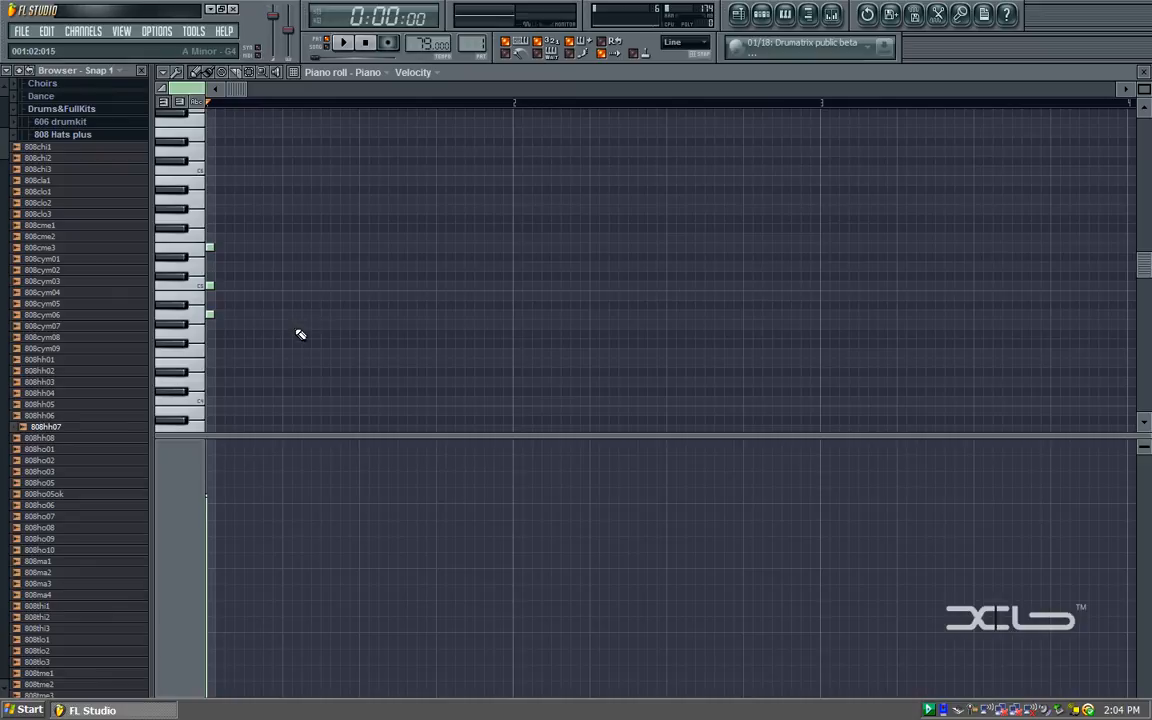
left_click(284, 316)
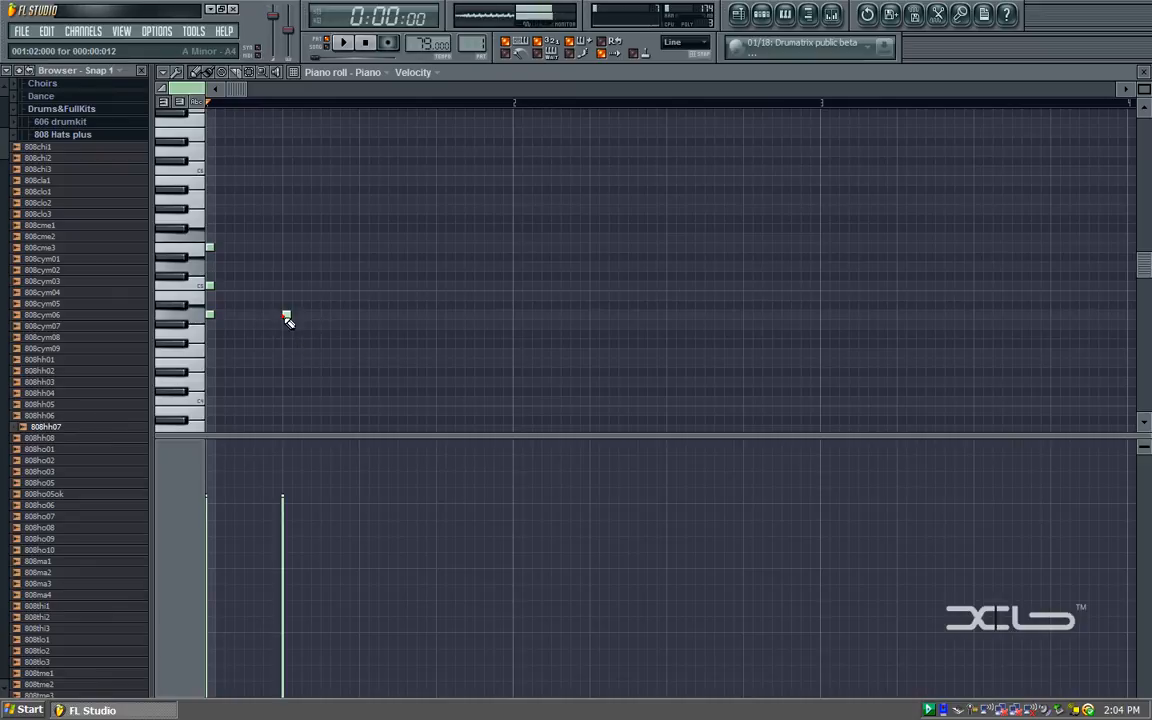
left_click(286, 266)
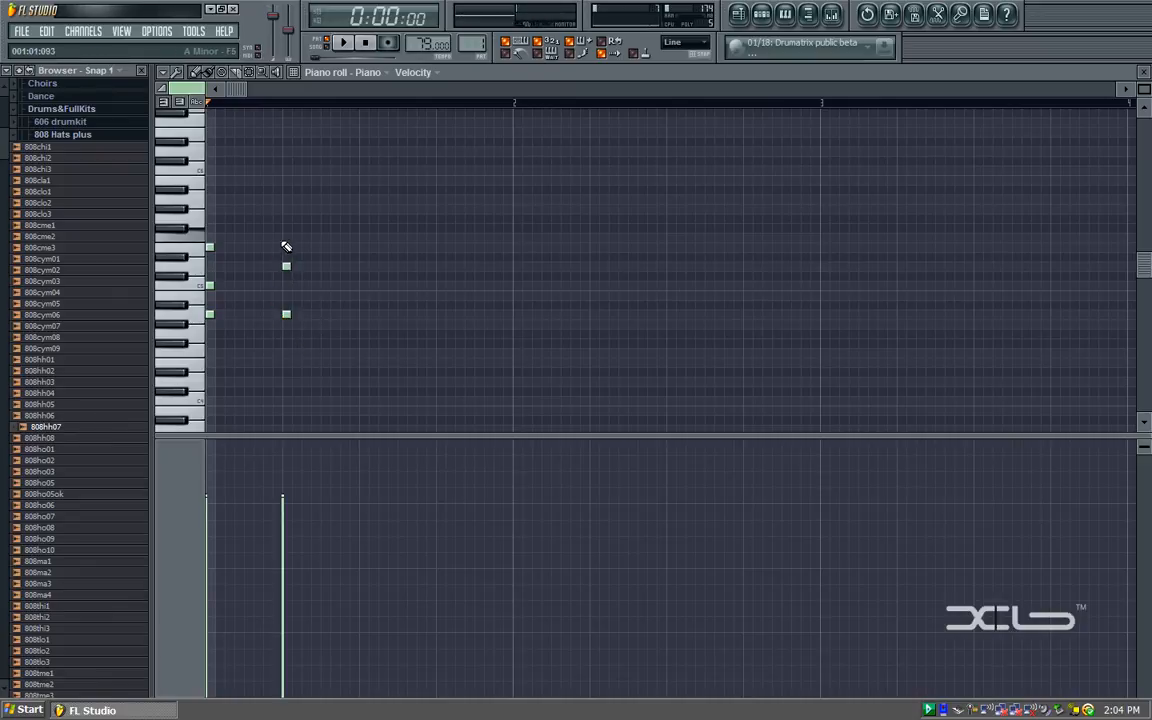
left_click(288, 238)
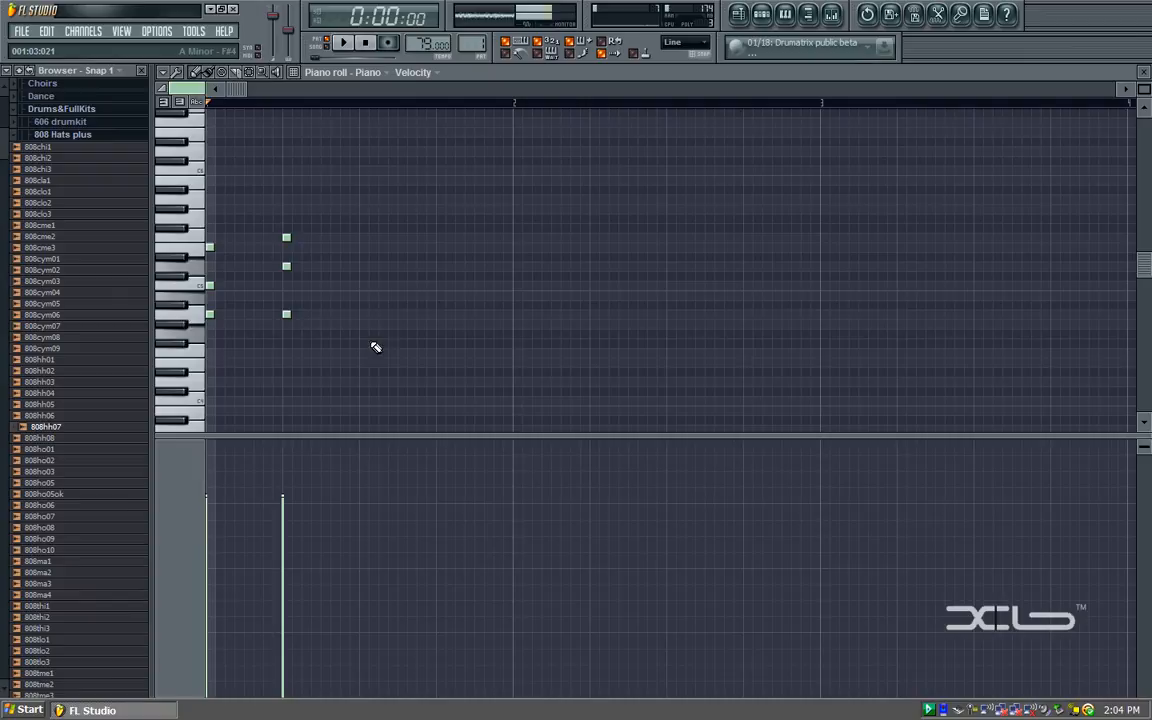
Step: Draw the notes of the third and fourth chords on the following beats
left_click(364, 332)
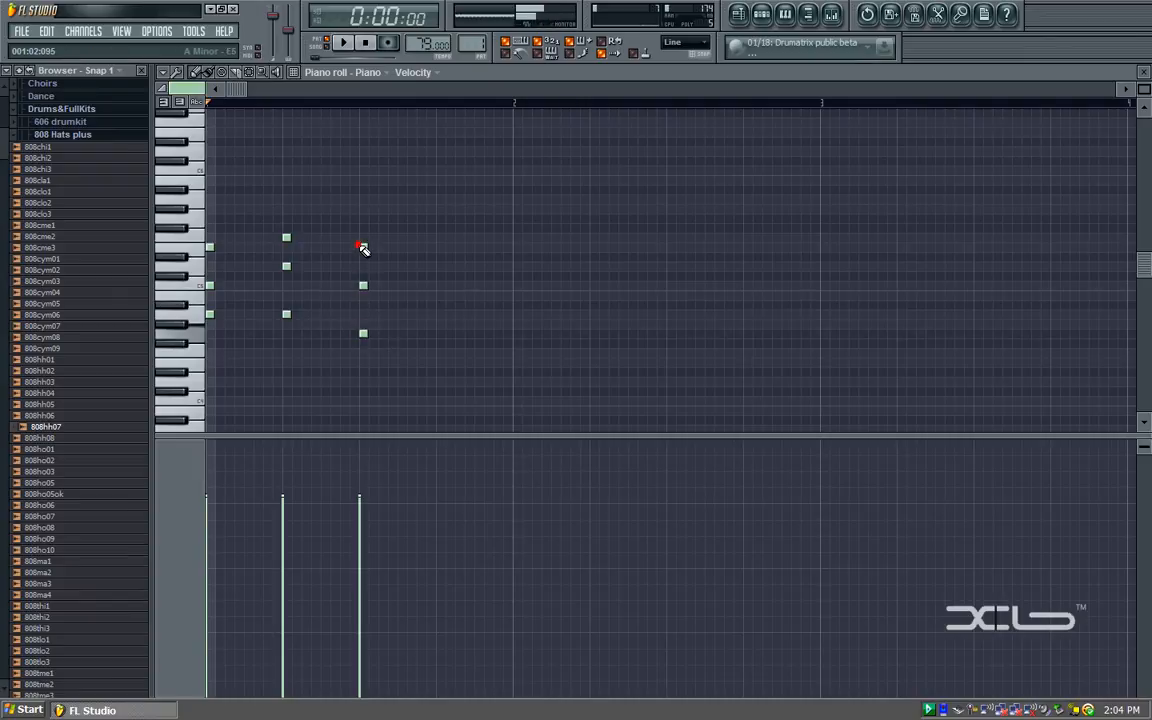
left_click_drag(364, 284, 364, 248)
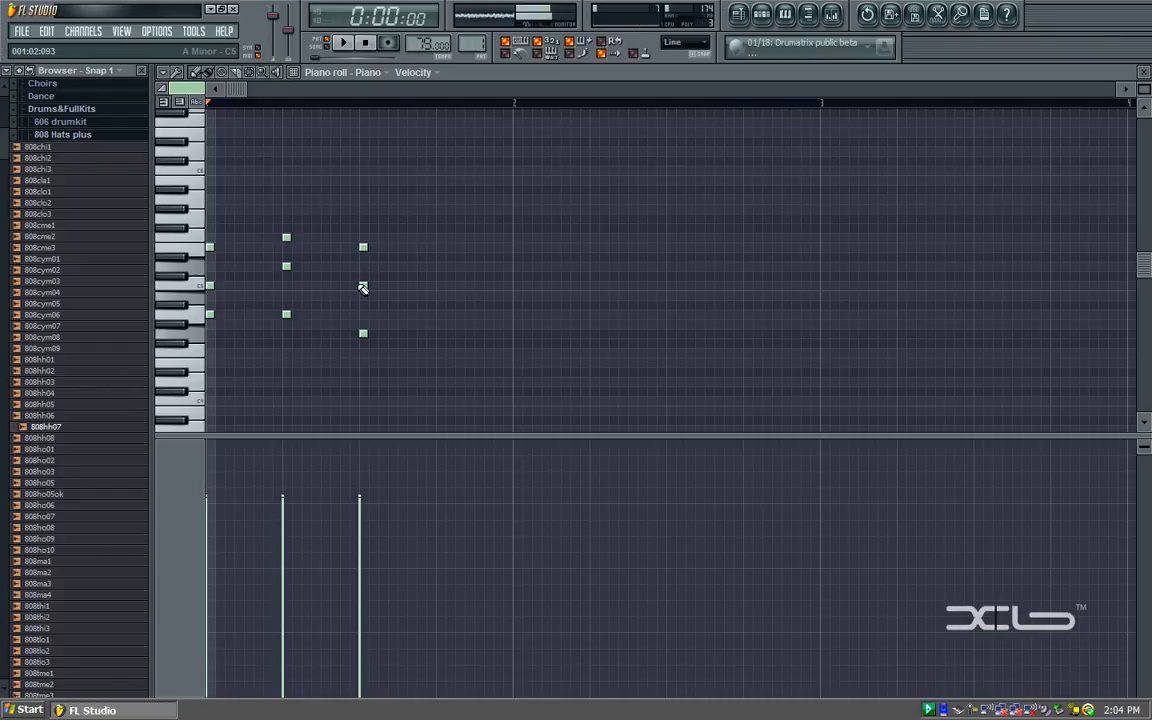
left_click(436, 332)
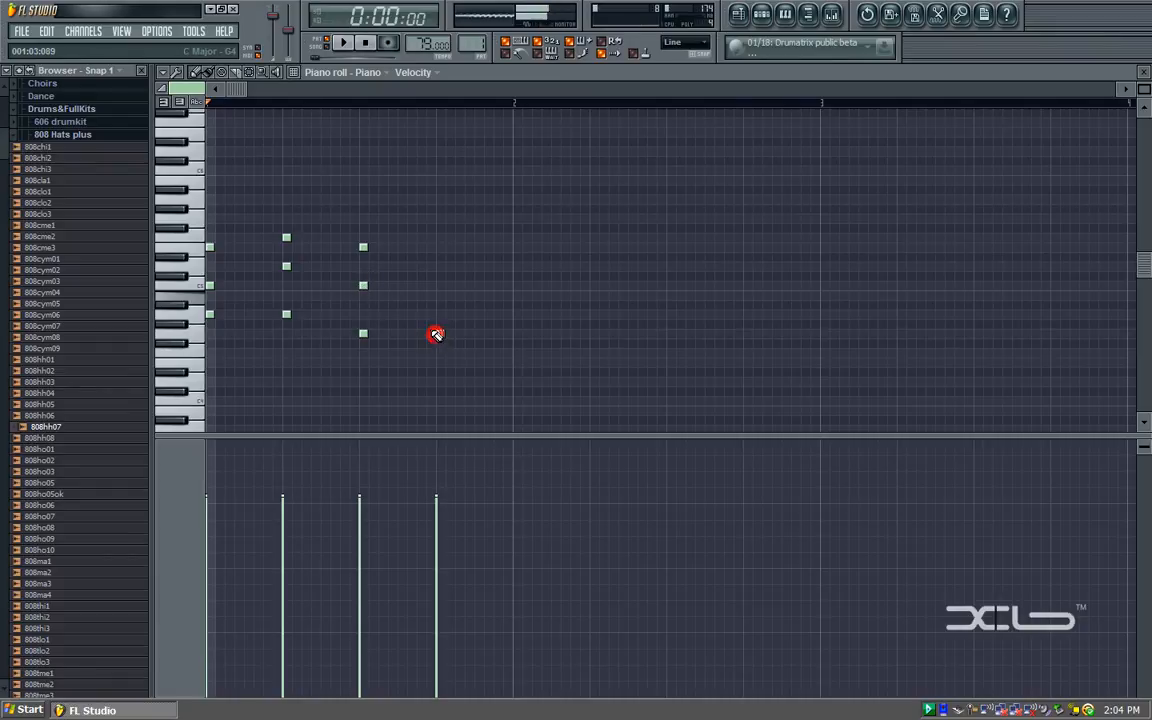
left_click(436, 284)
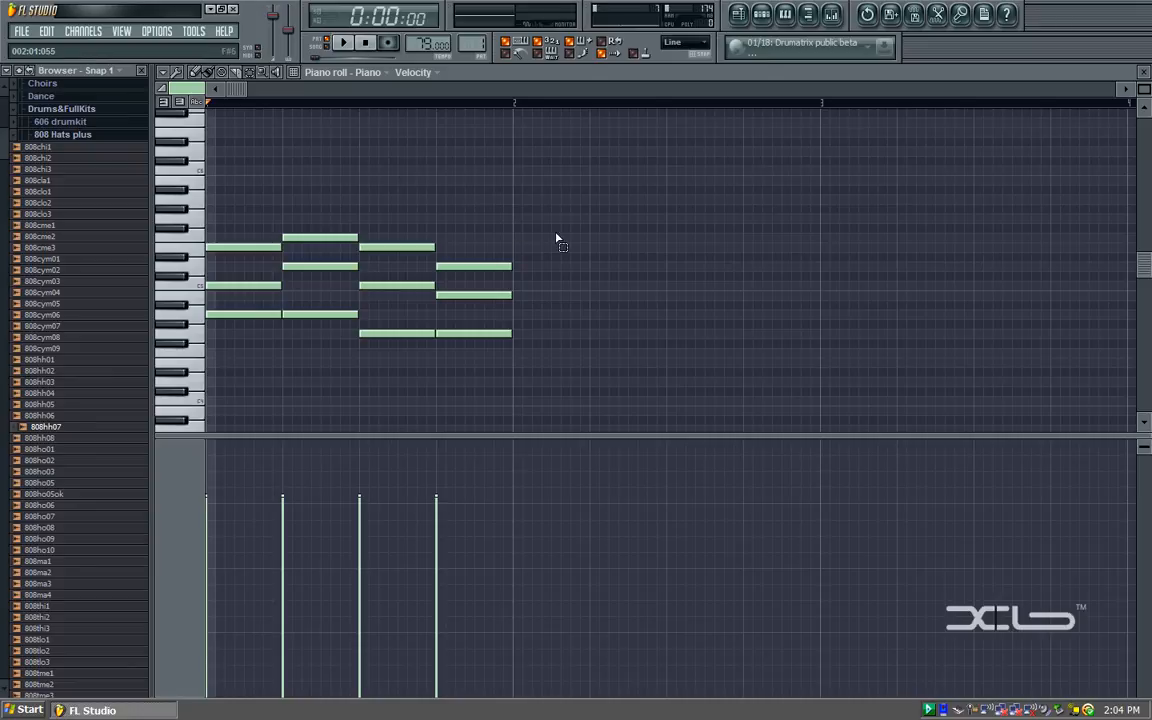
mouse_move(626, 236)
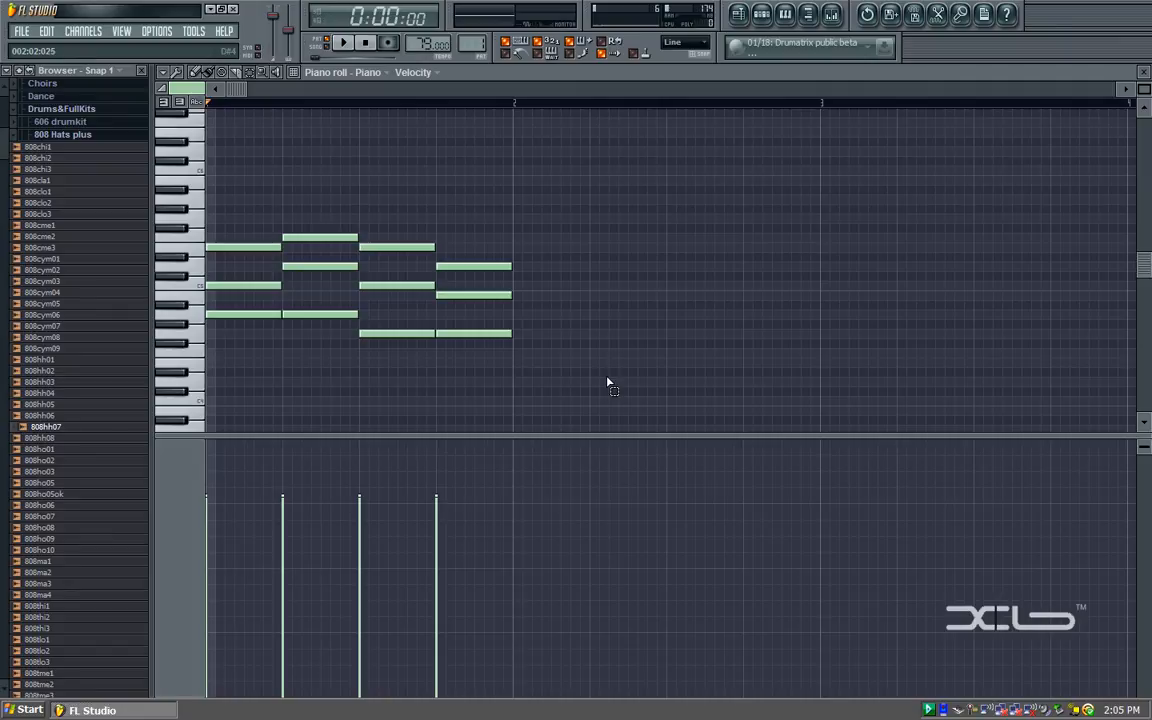
mouse_move(652, 270)
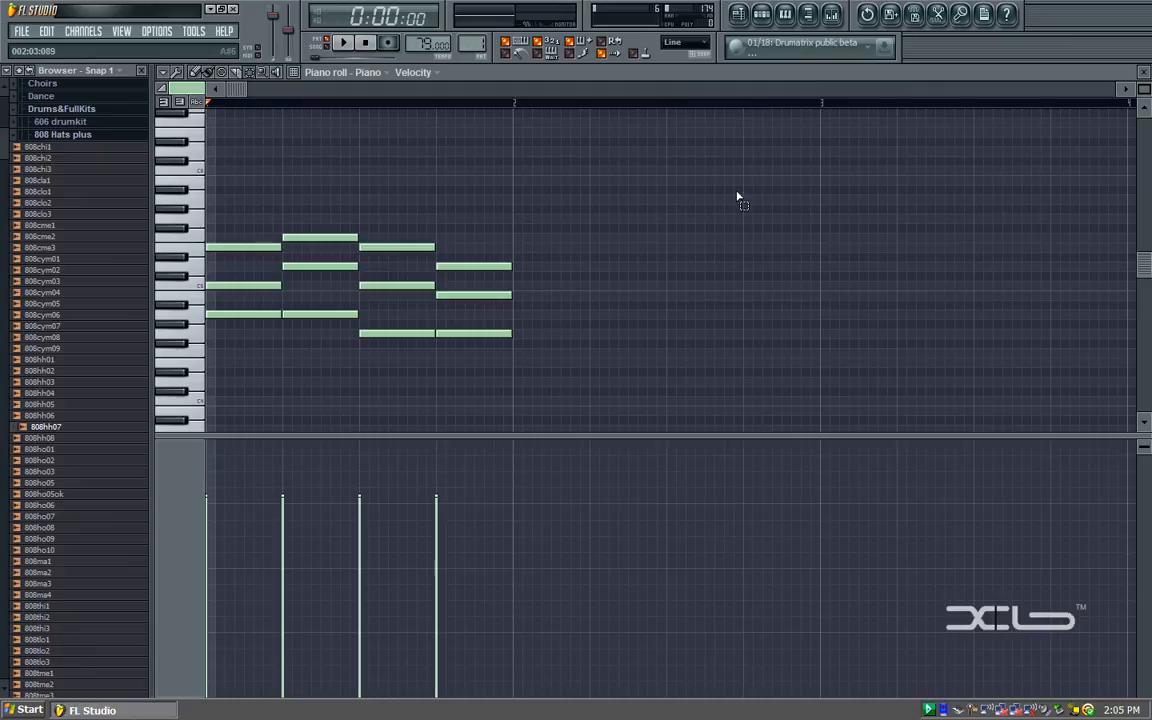
mouse_move(754, 256)
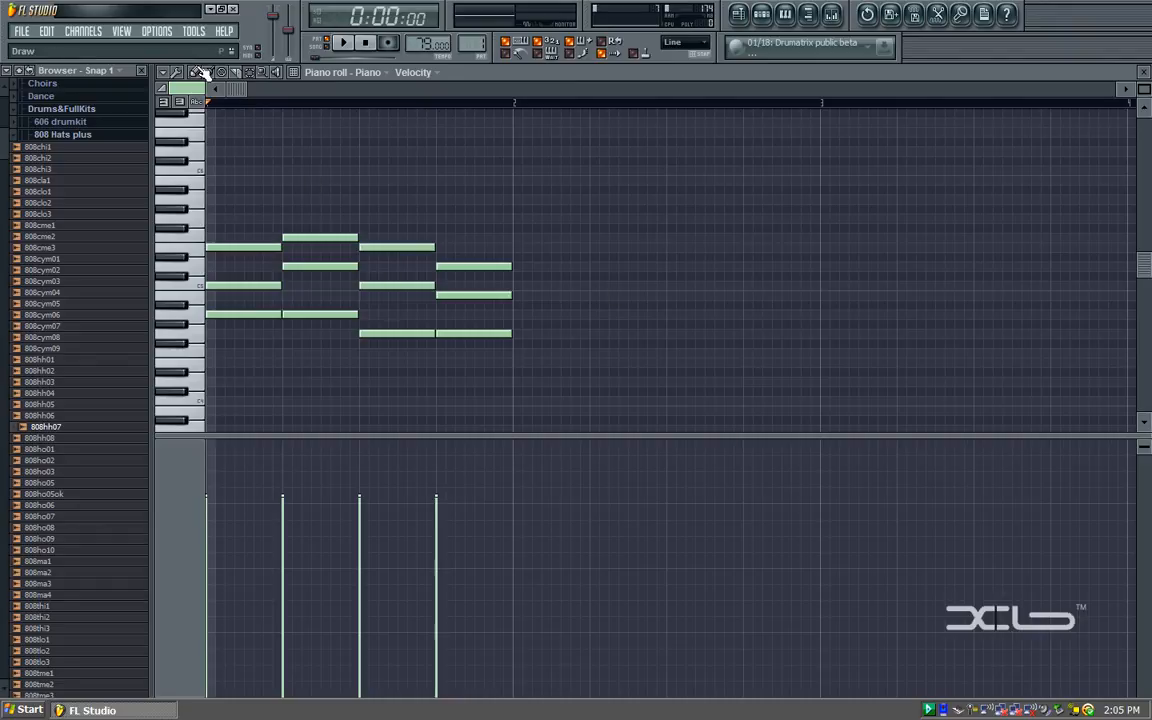
Step: Adjust a piano roll toolbar option while reviewing the four block chords
left_click(198, 72)
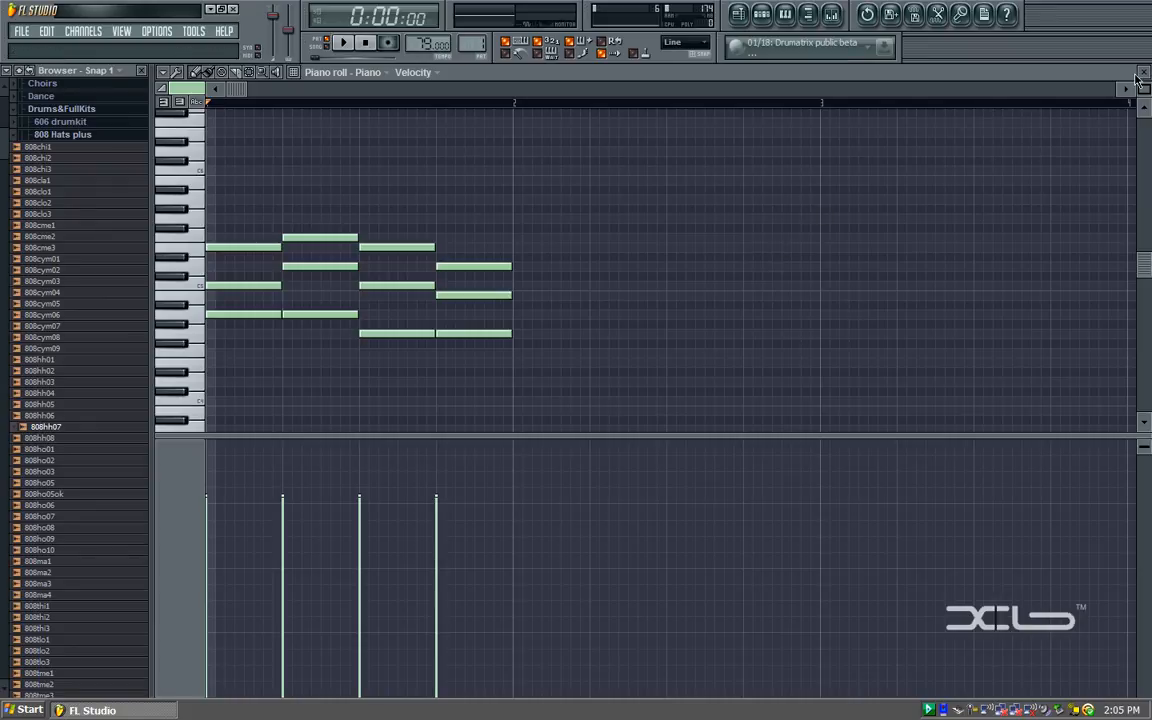
Step: Stretch all chords to double length with Snap set to Step, then deselect them
left_click(344, 42)
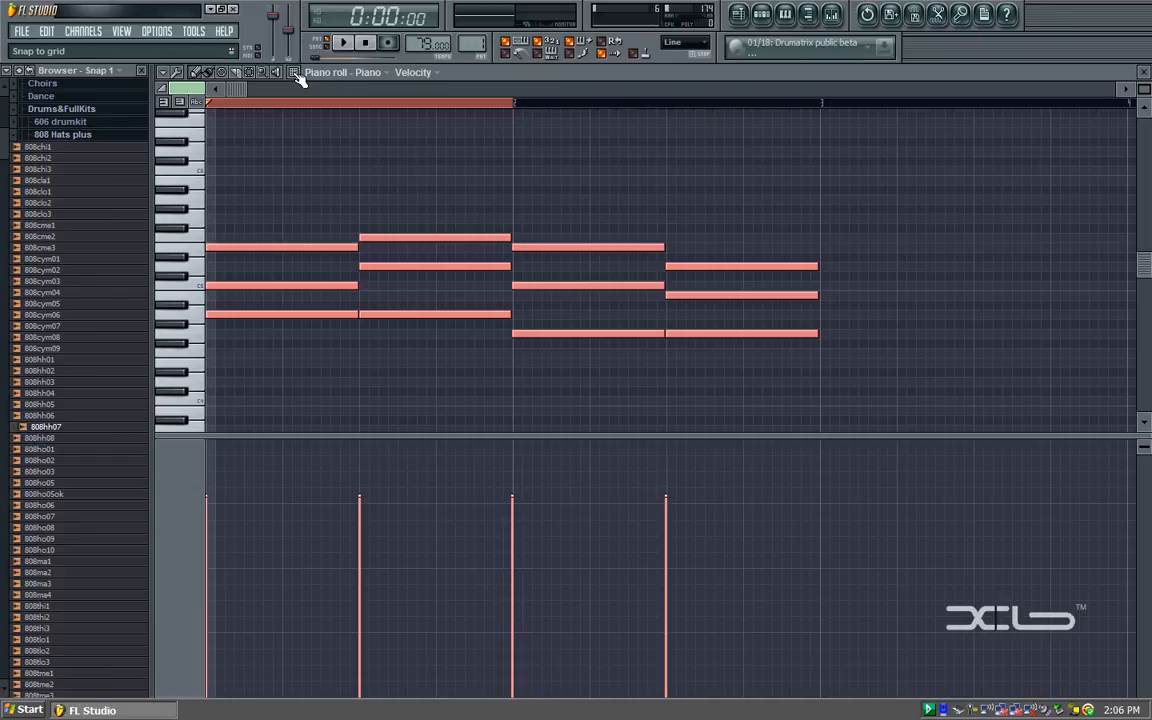
left_click(292, 72)
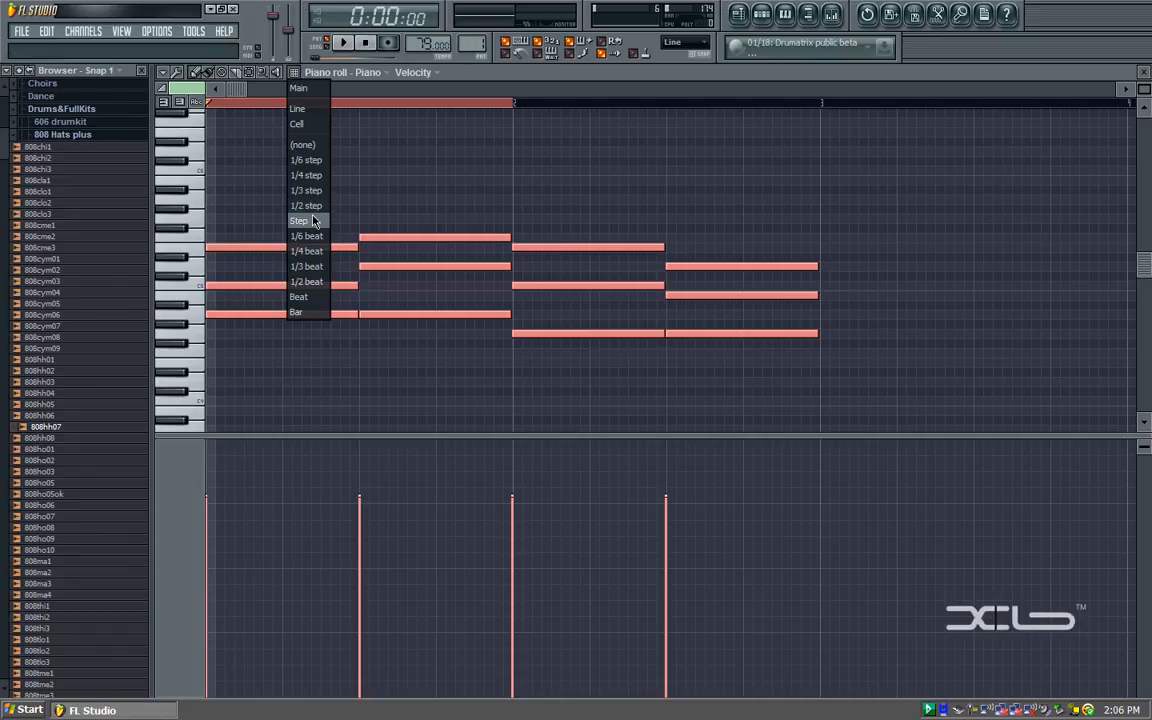
left_click(300, 220)
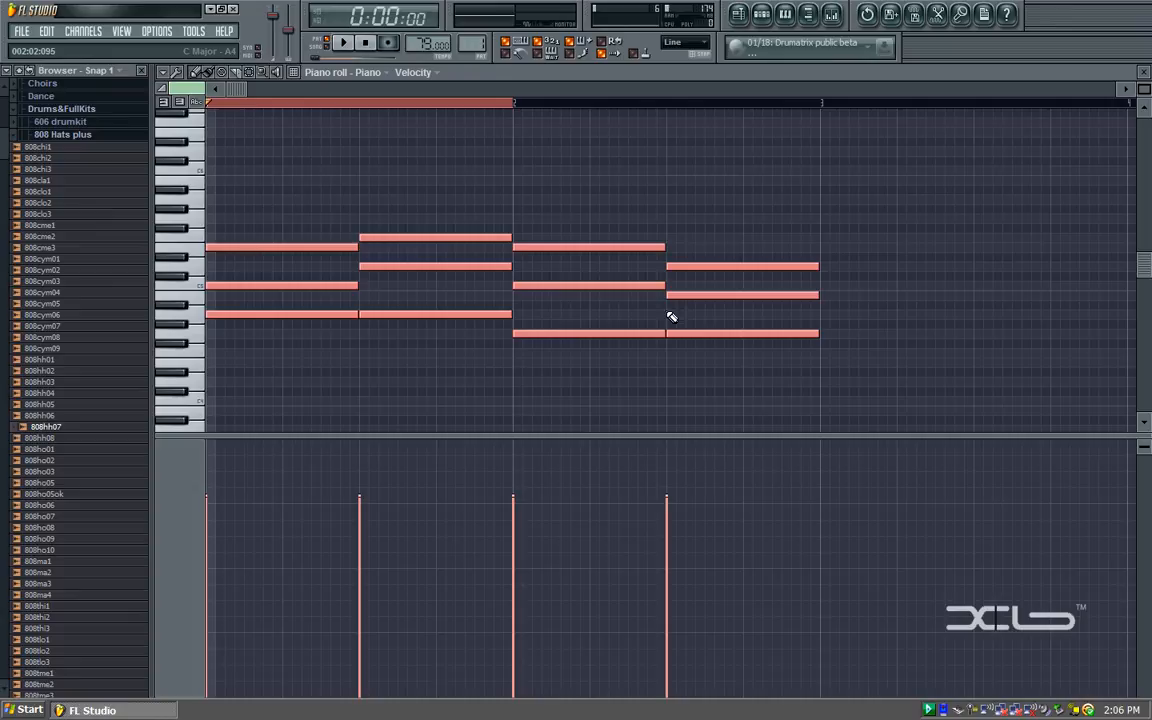
left_click(248, 72)
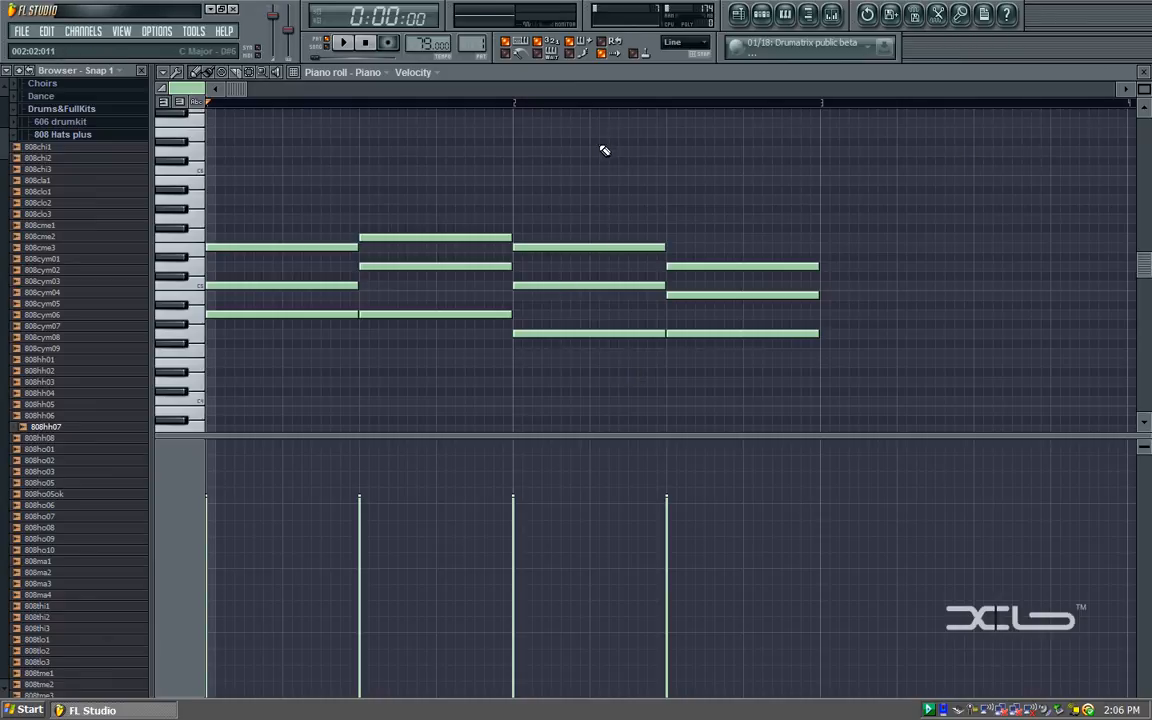
Step: Clone the Piano channel in the Channel rack to create Piano #2
left_click(344, 42)
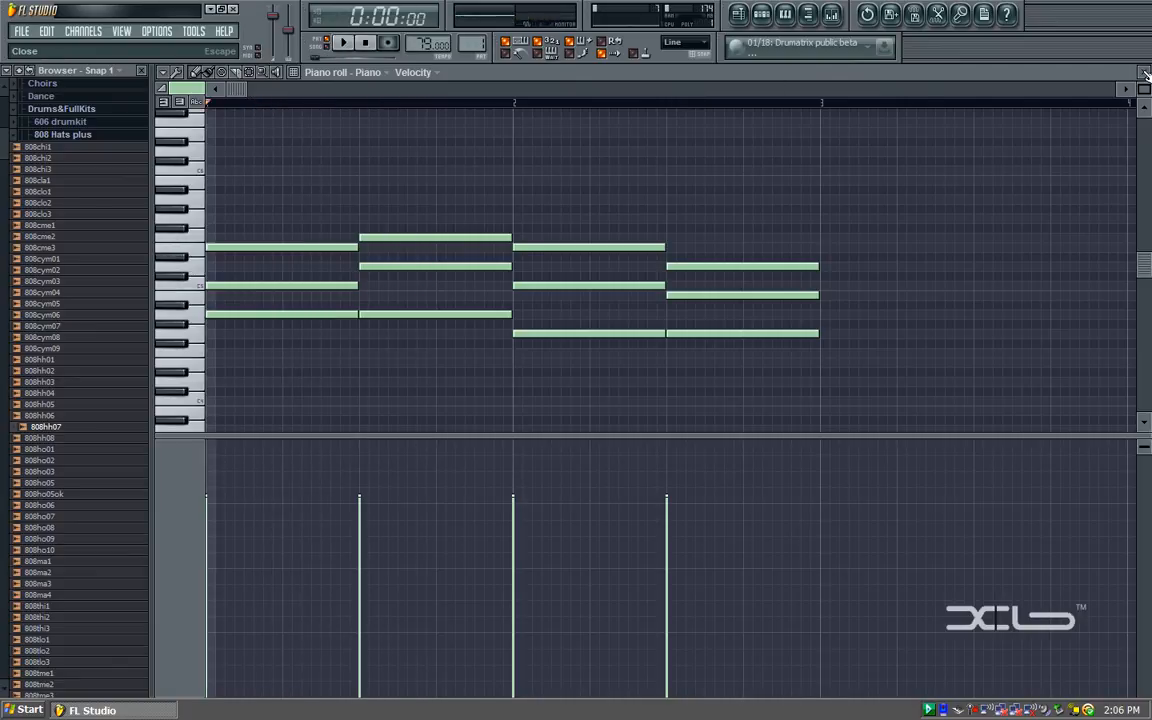
right_click(222, 156)
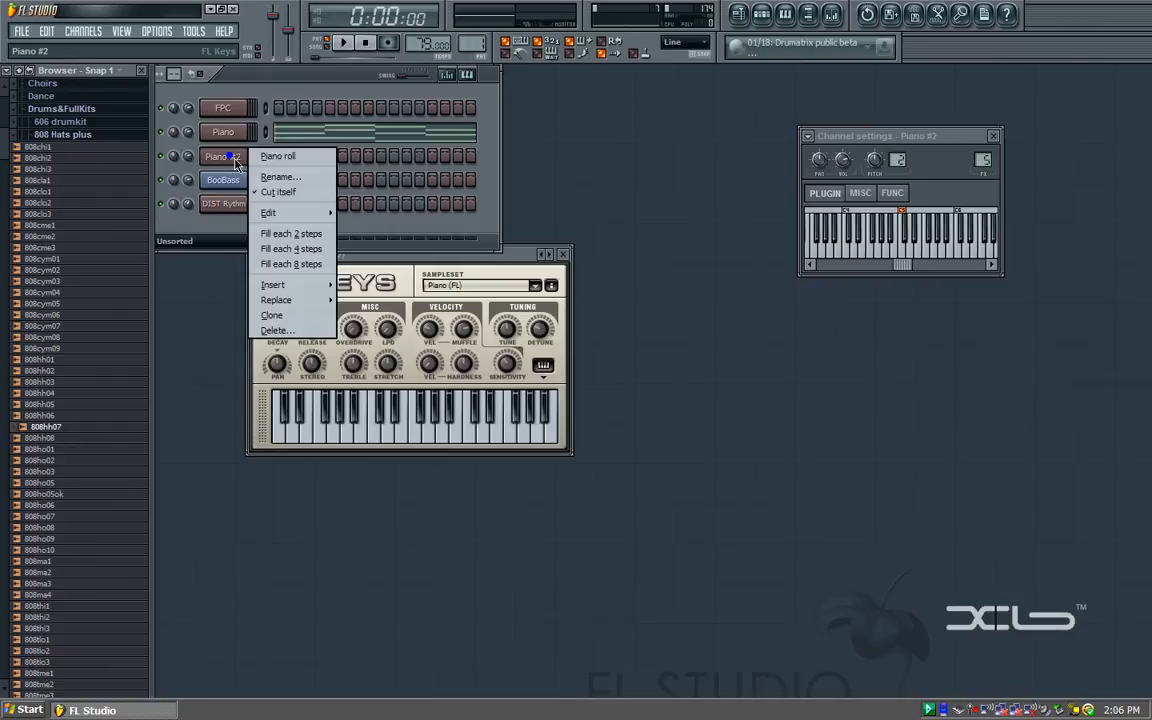
left_click(278, 156)
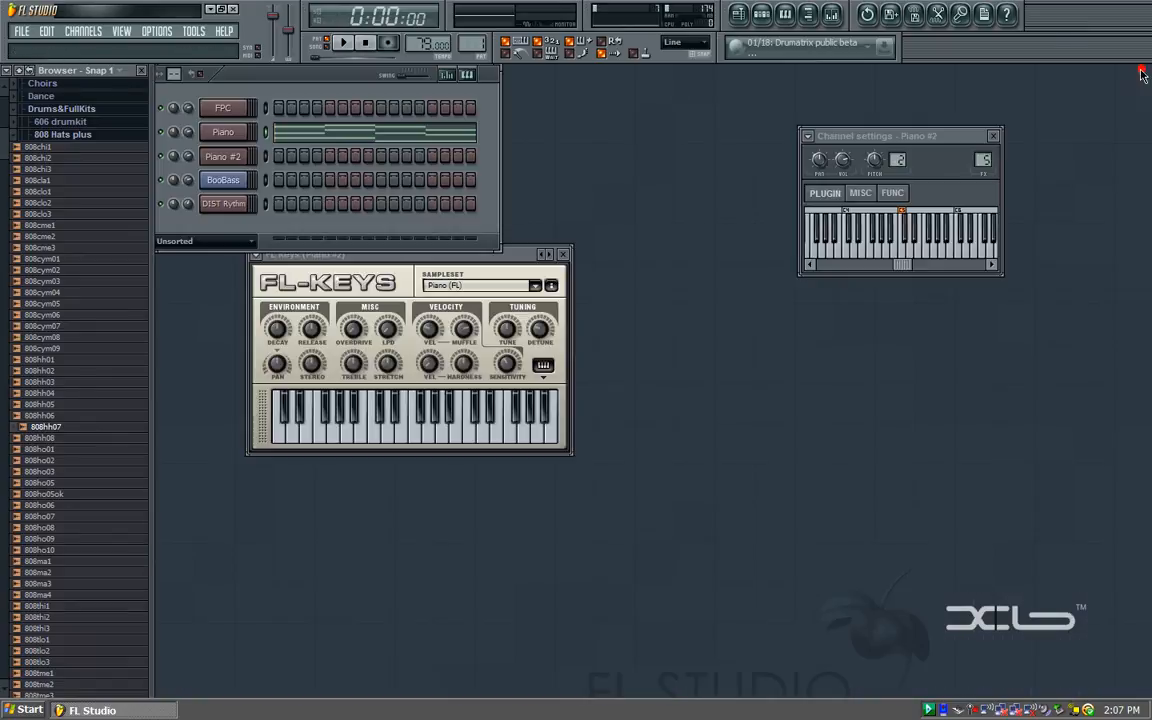
Step: Open Piano #2's piano roll and switch off the Ghost channels helper
right_click(222, 156)
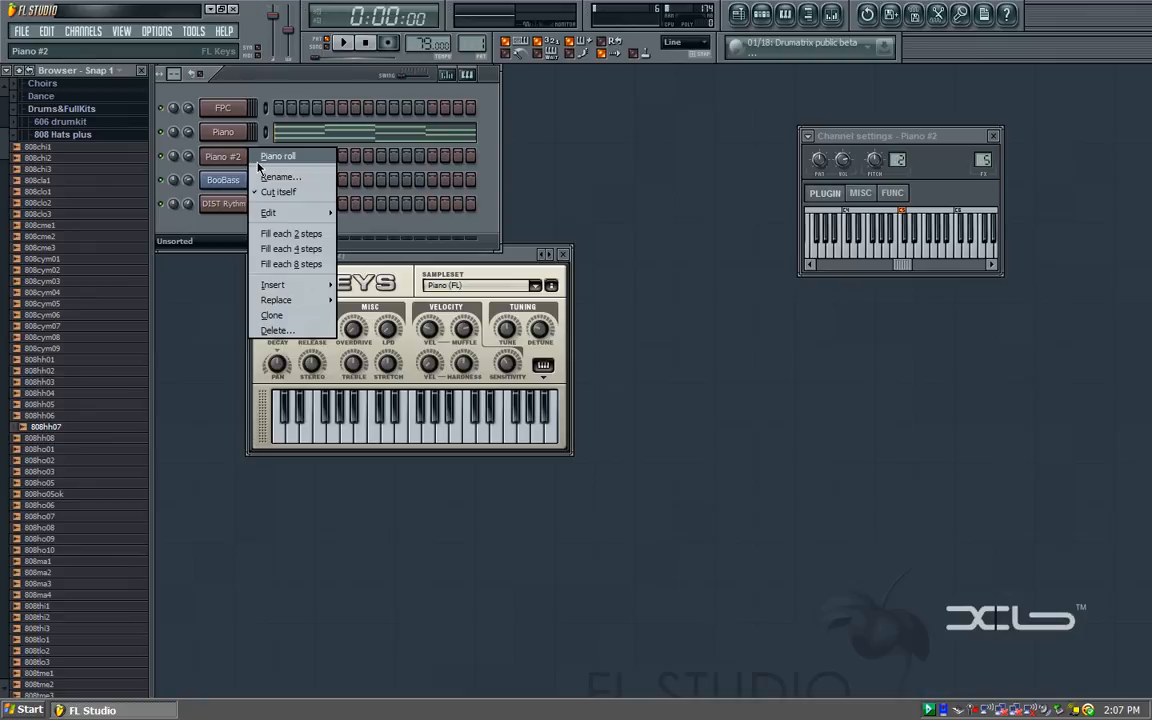
left_click(276, 156)
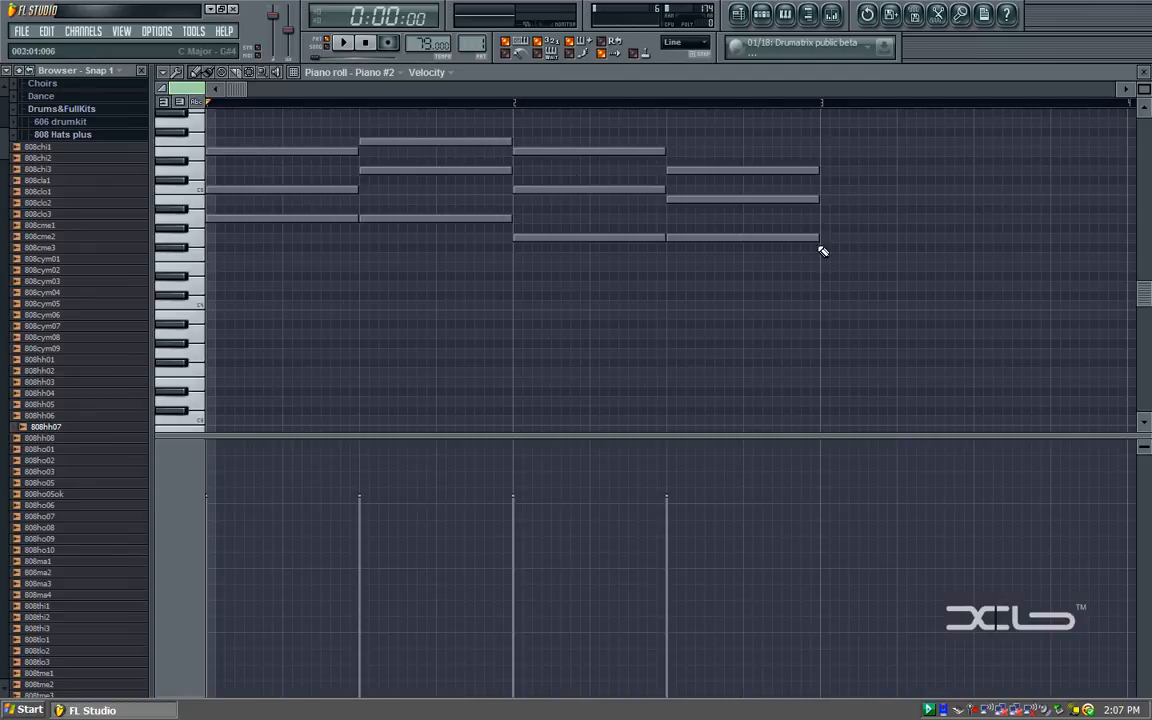
left_click(164, 72)
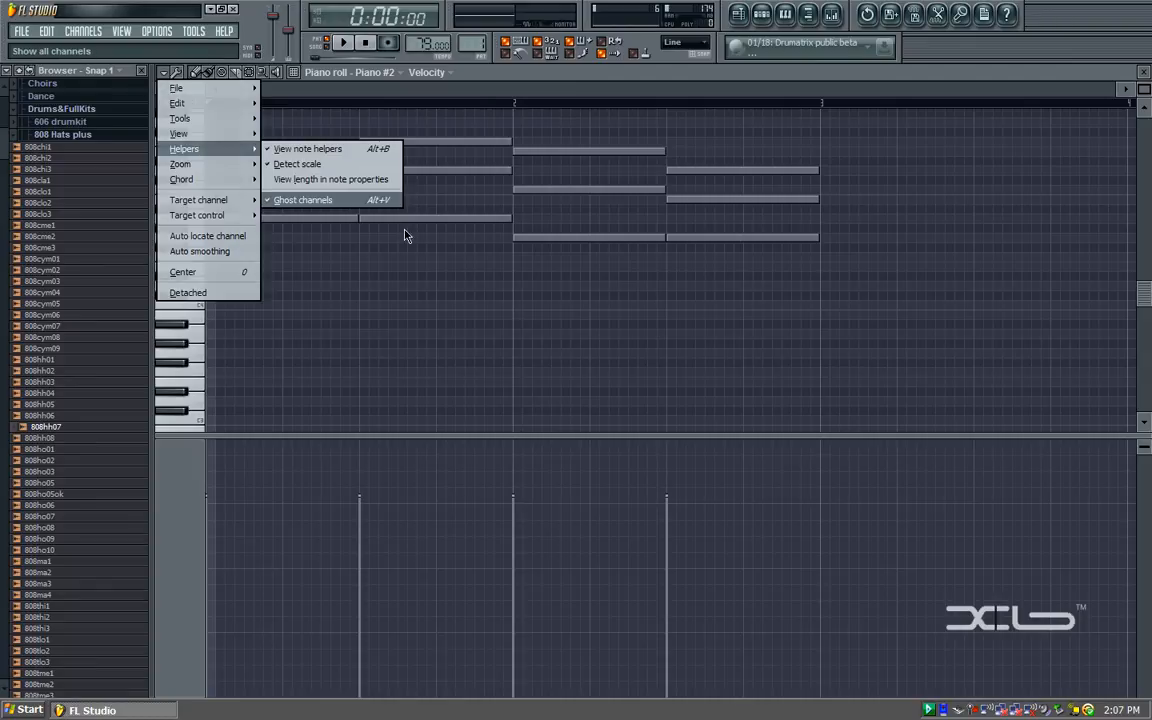
left_click(302, 200)
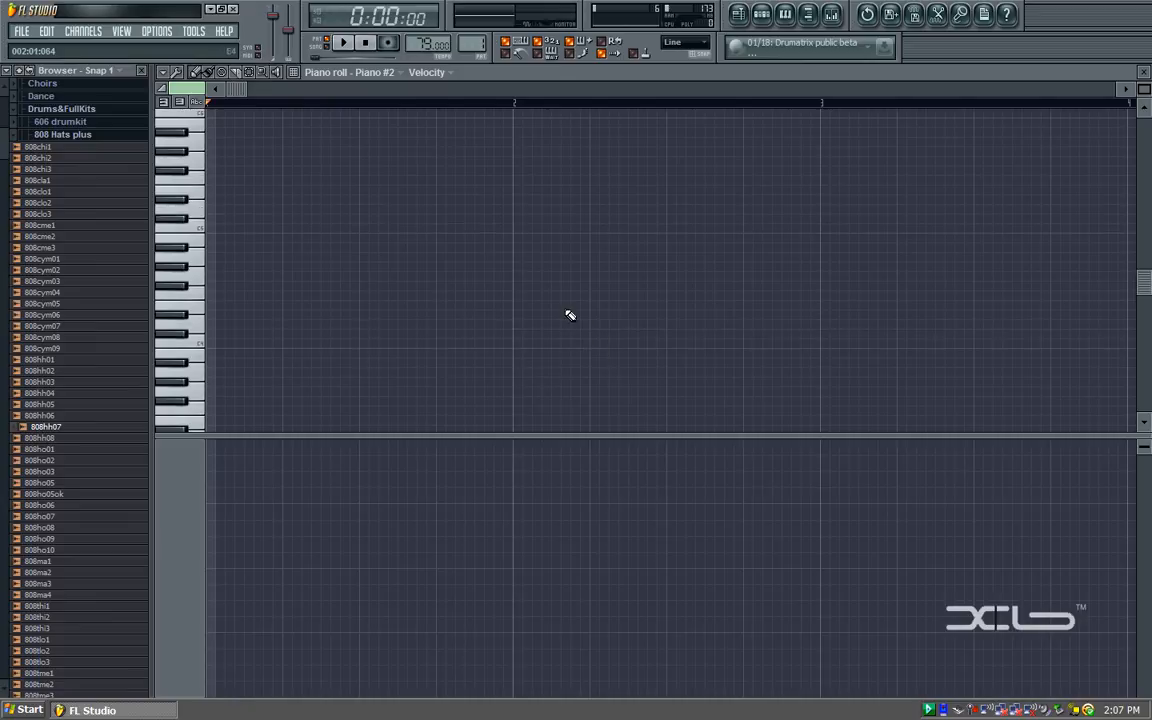
mouse_move(268, 248)
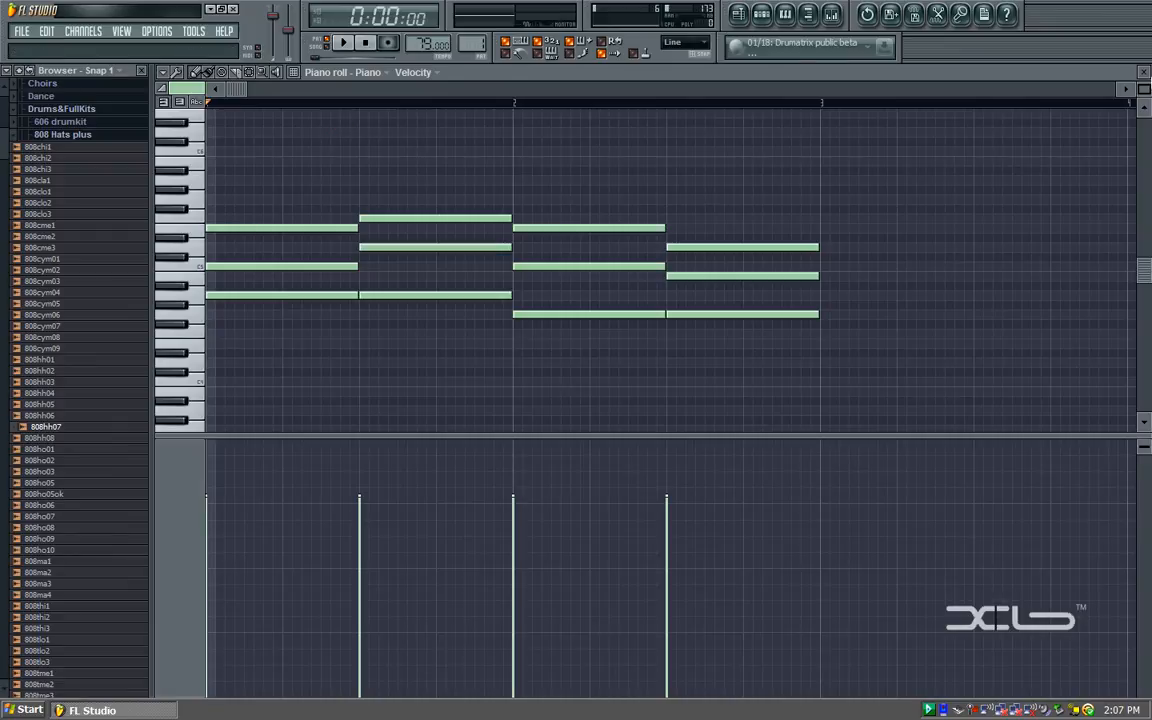
Step: Reopen Piano #2's piano roll with Ghost channels enabled to show the original chords
right_click(222, 156)
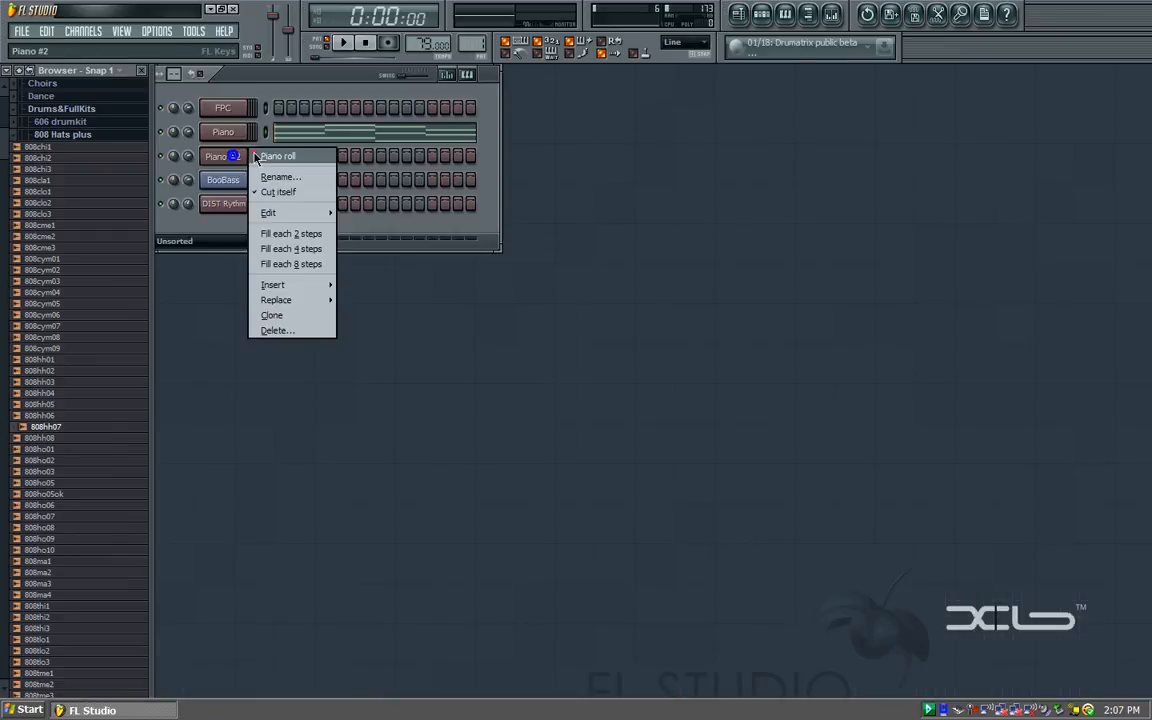
left_click(278, 156)
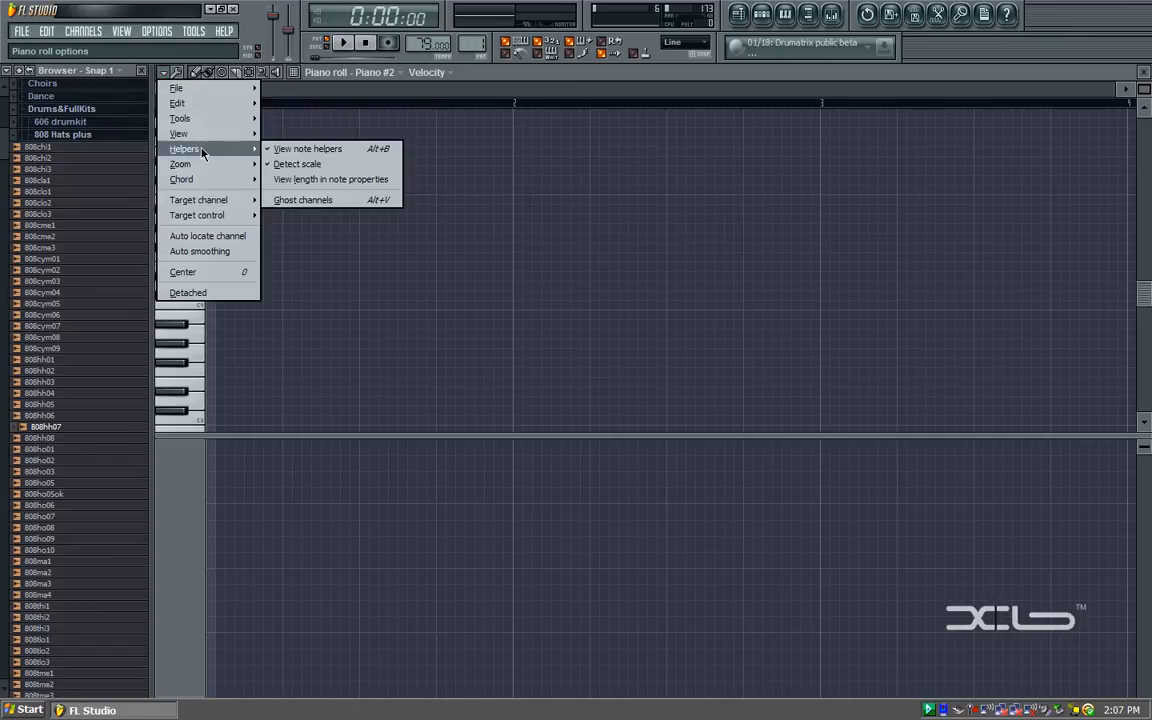
mouse_move(296, 164)
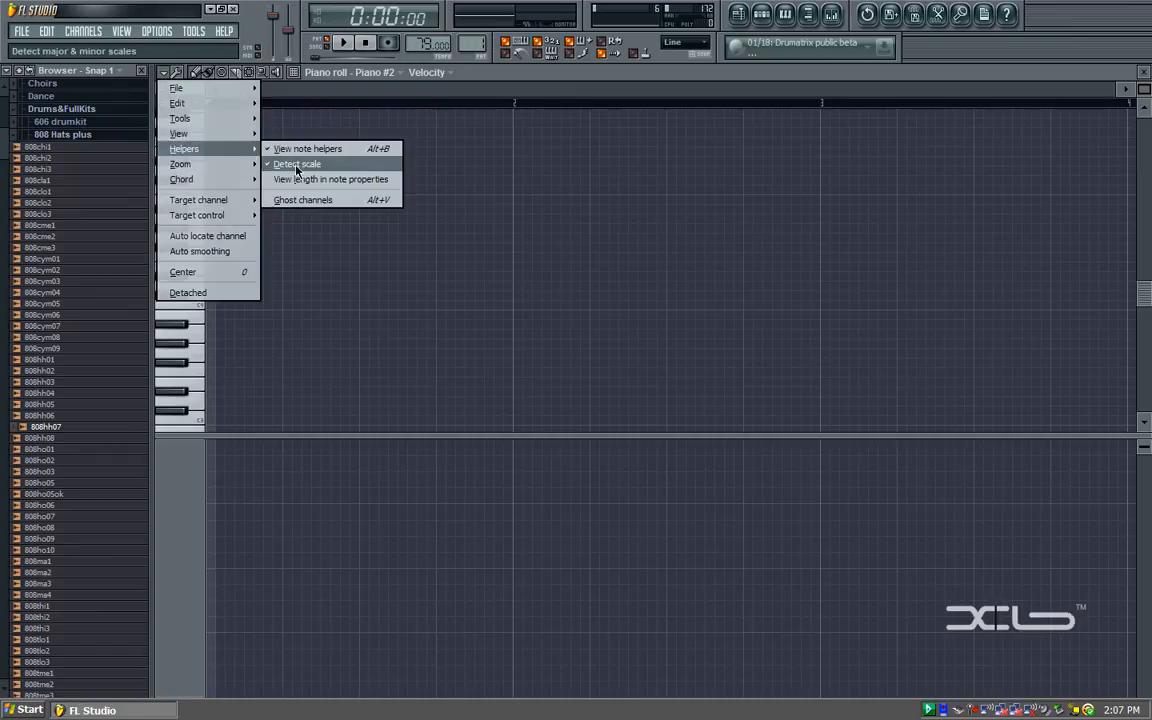
left_click(296, 164)
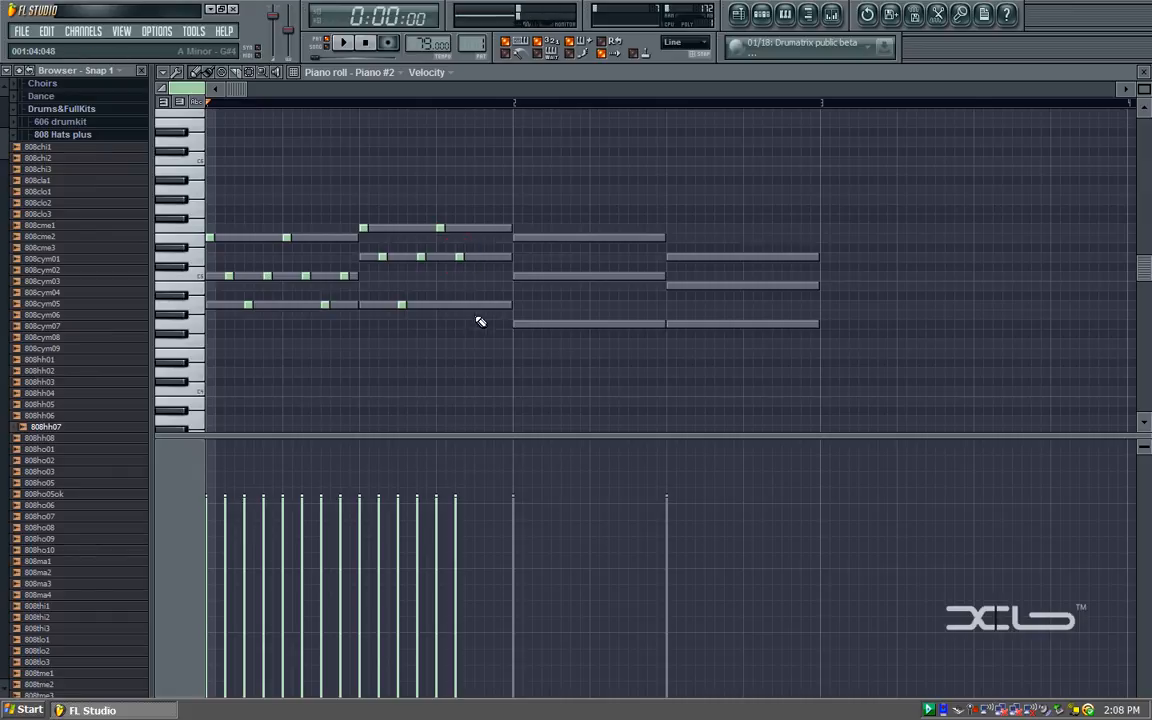
Step: Draw short arpeggio notes on the ghost chord pitches across all four chords
left_click(468, 304)
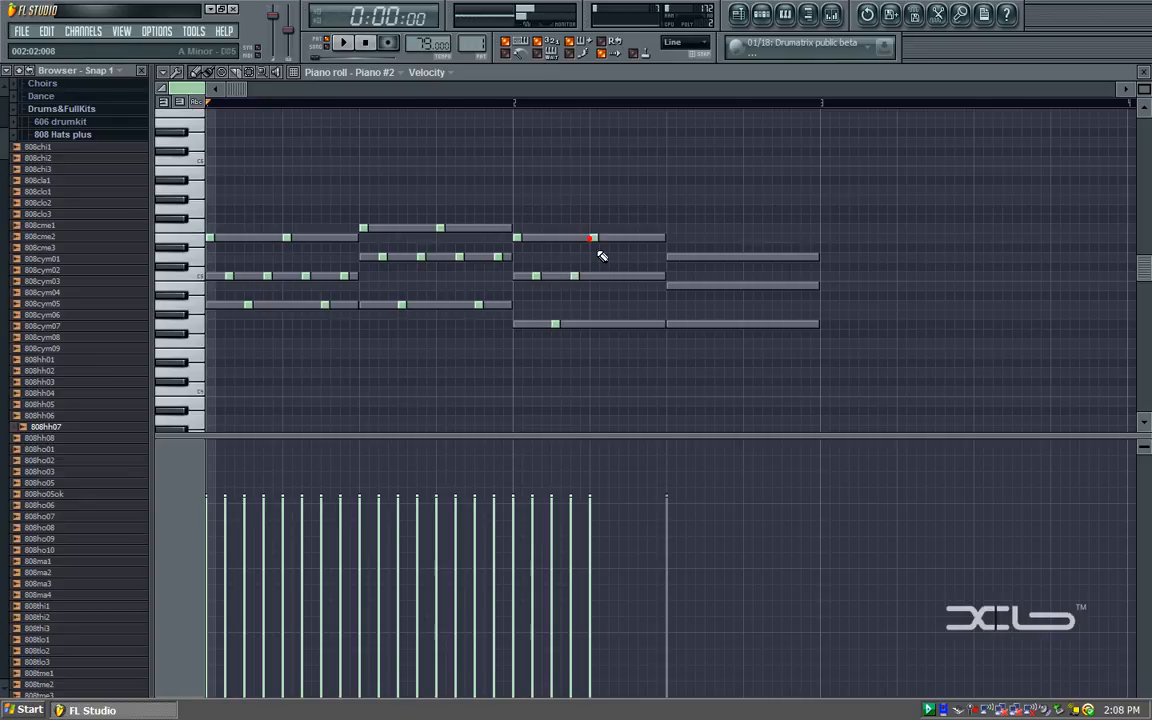
left_click(632, 328)
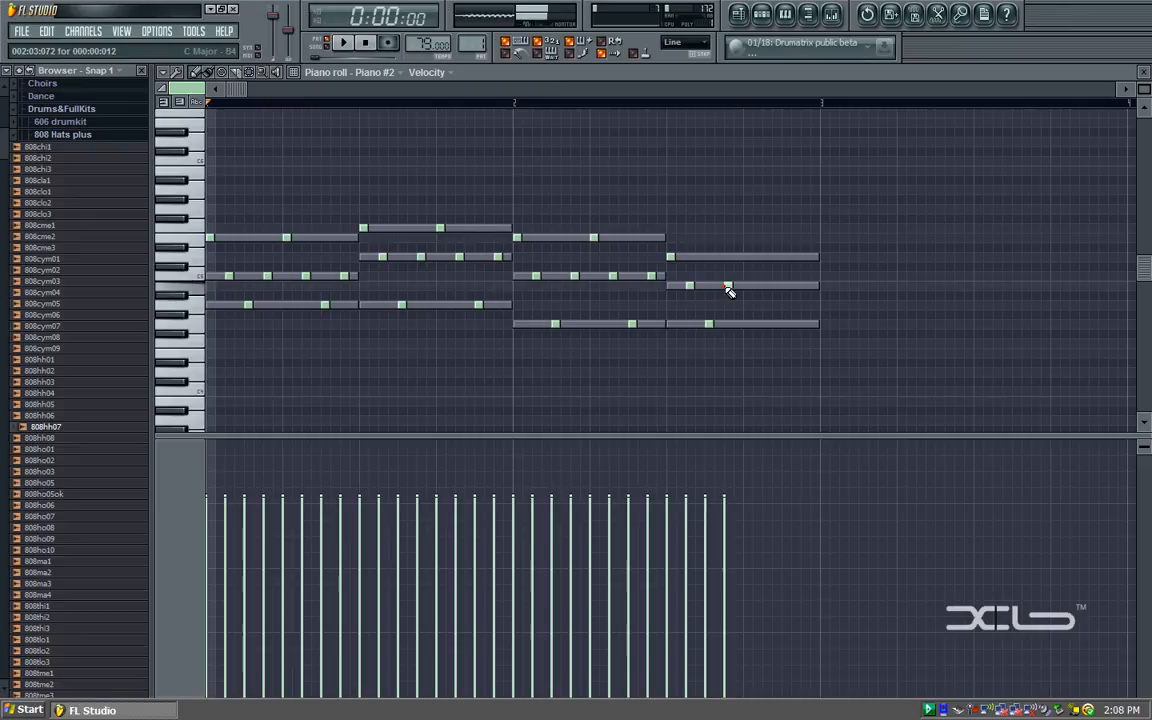
left_click(744, 256)
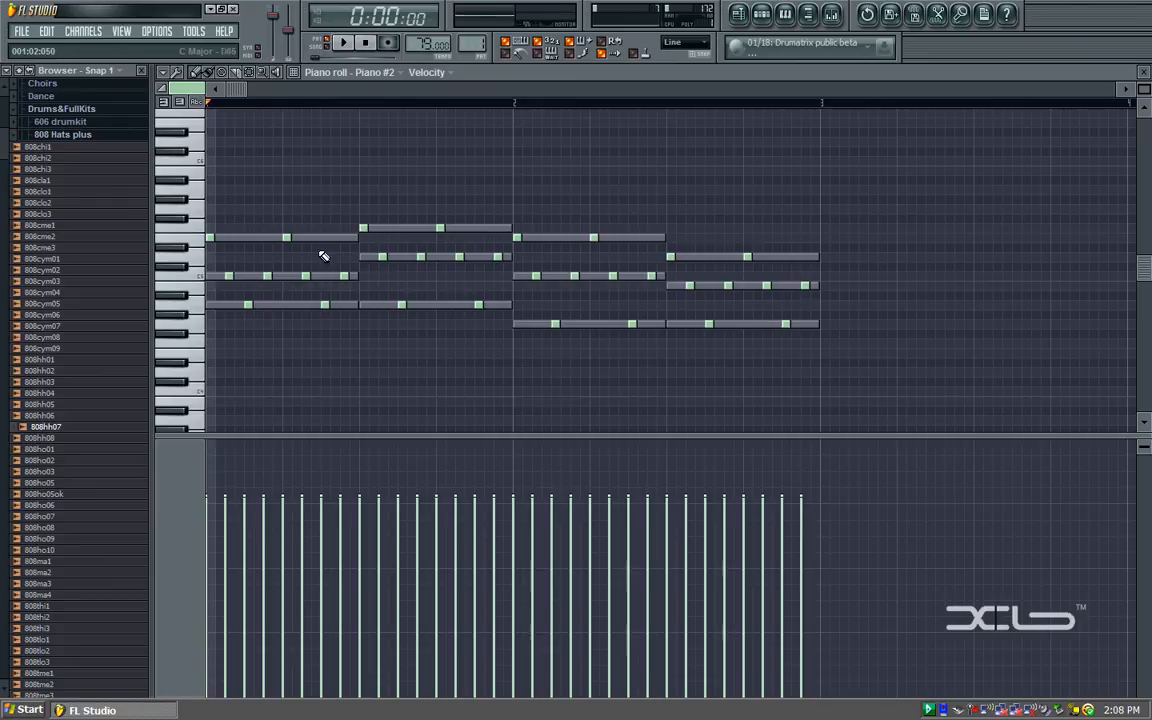
left_click(168, 104)
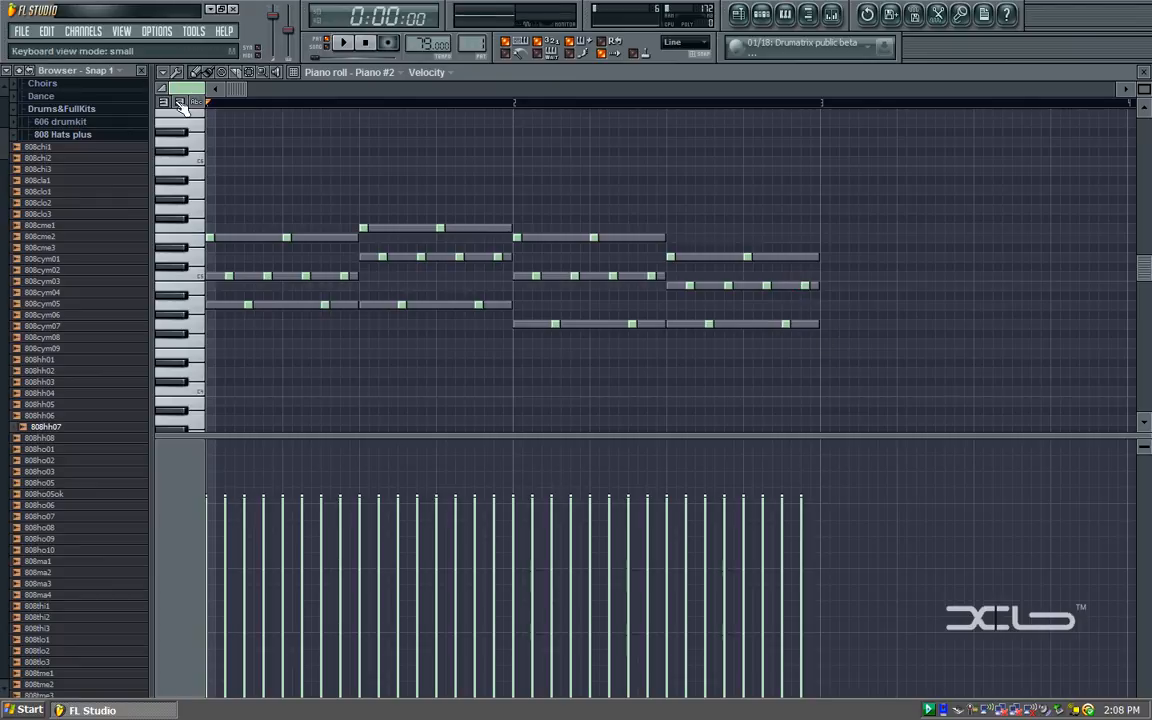